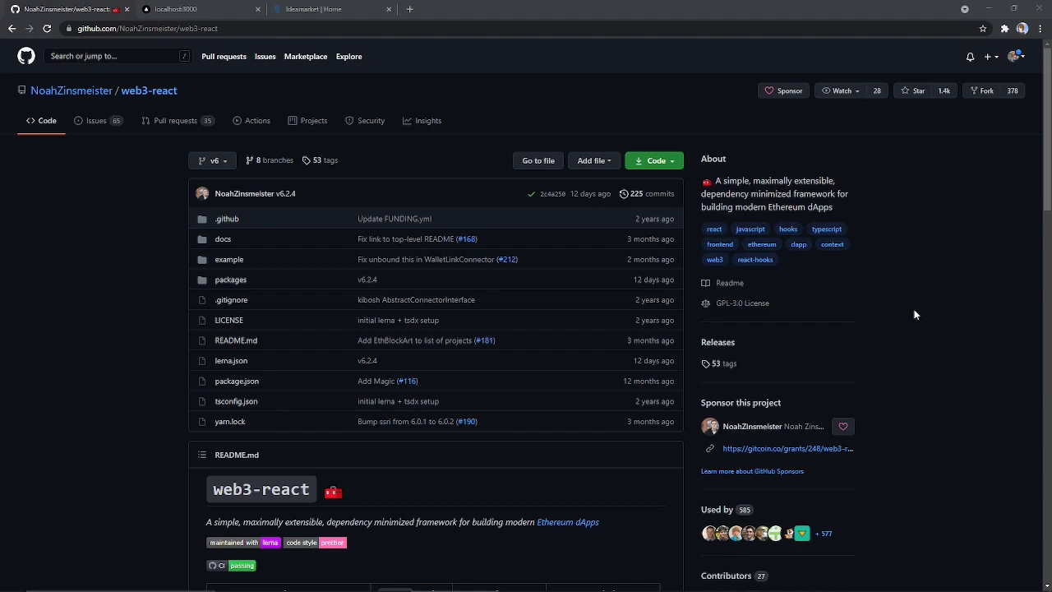
Step: Switch to the localhost:3000 demo app and connect it to MetaMask
left_click(197, 9)
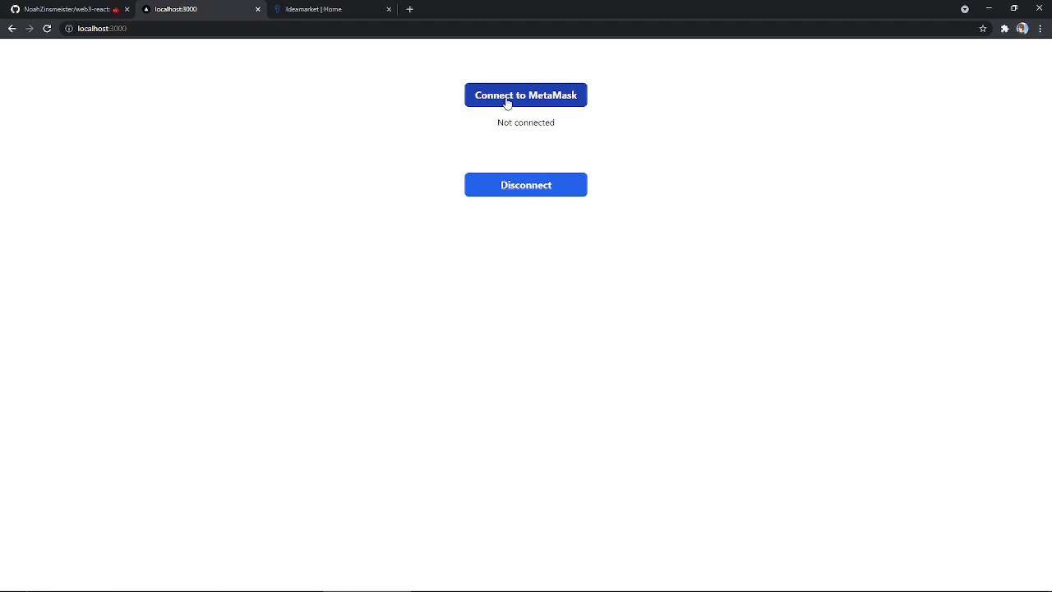
left_click(525, 94)
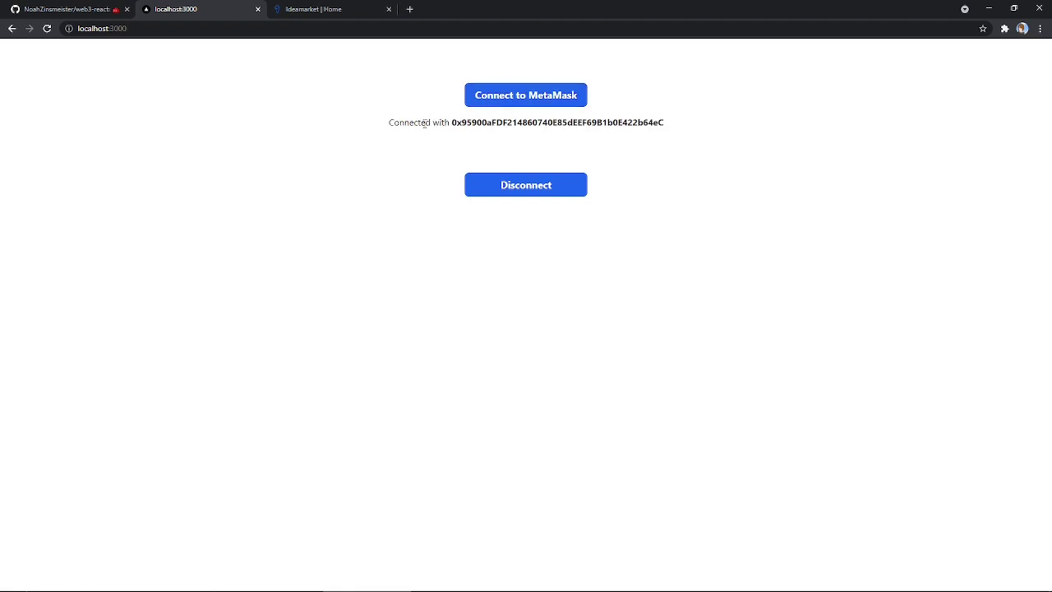
mouse_move(562, 115)
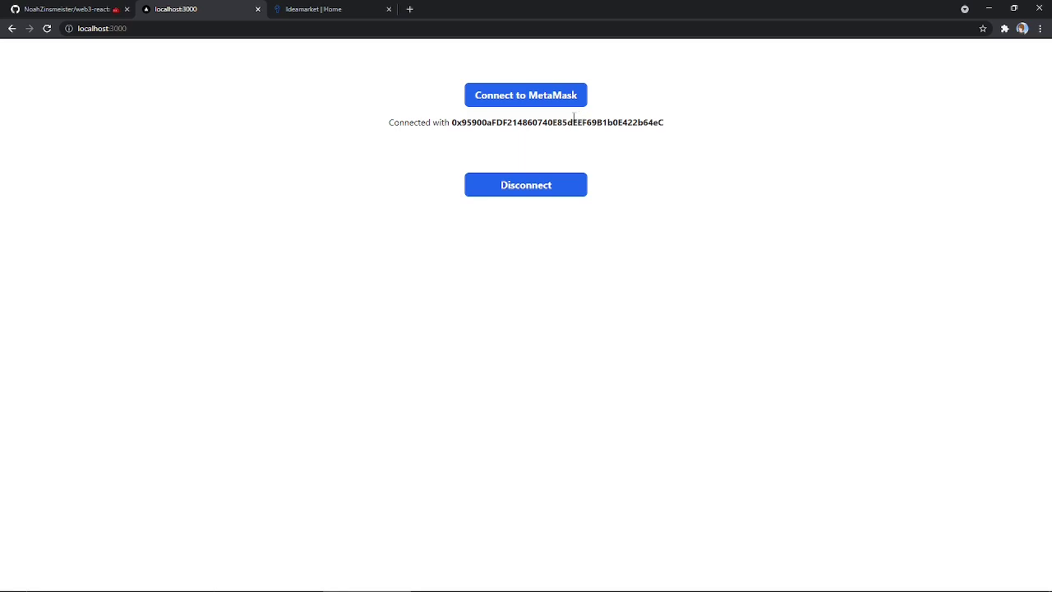
mouse_move(298, 5)
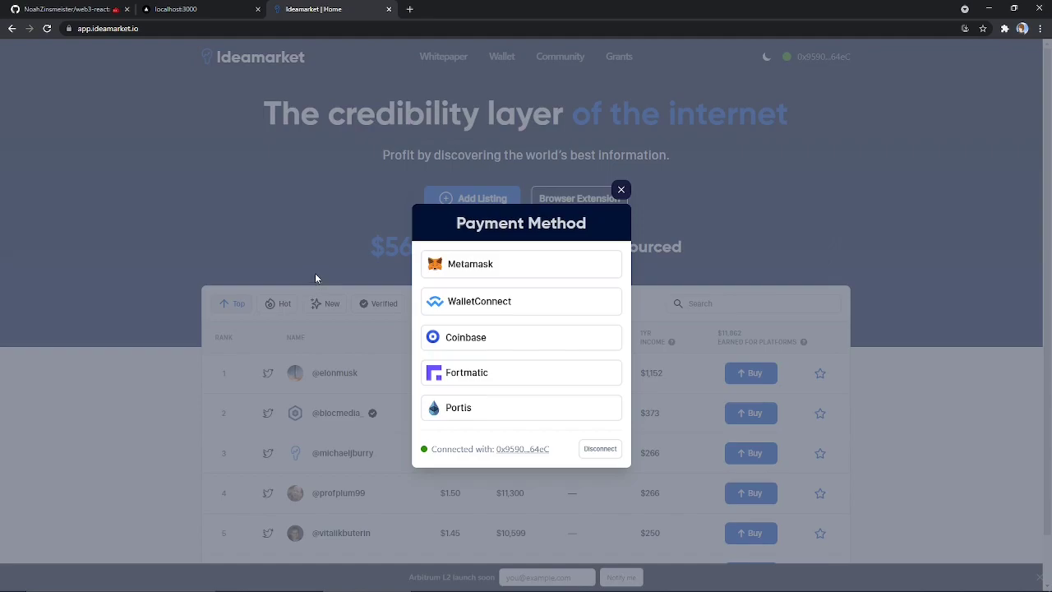
mouse_move(311, 266)
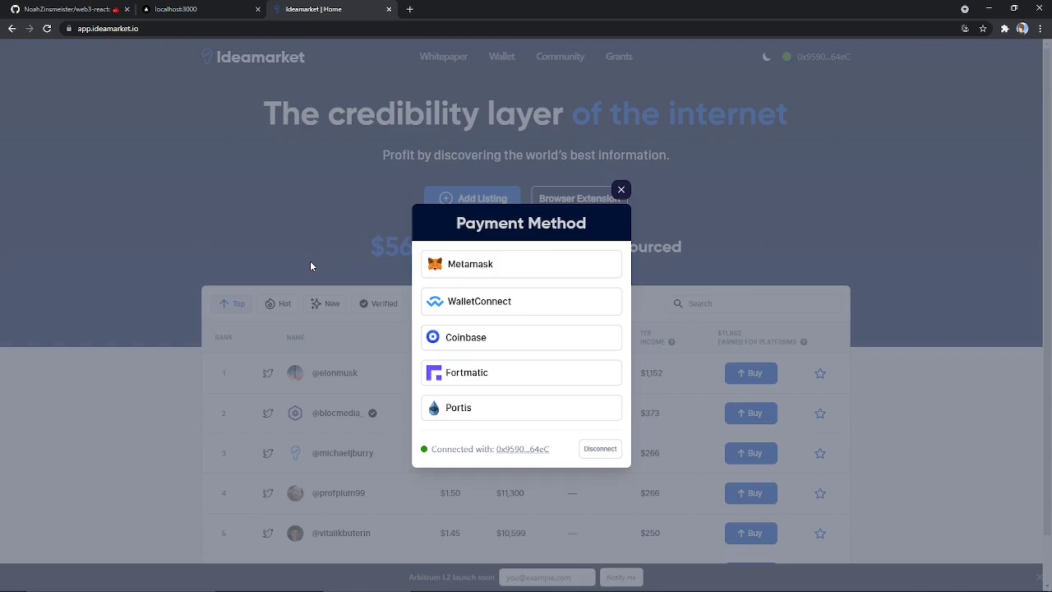
Step: Switch to the Ideamarket tab to view the connected wallet's Payment Method dialog
left_click(65, 9)
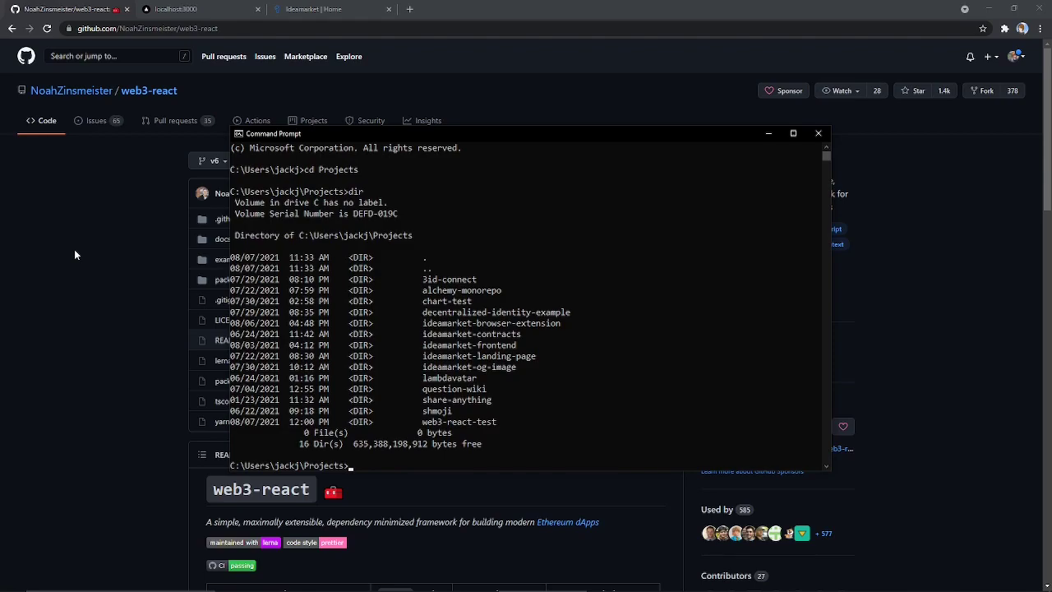
Step: Run yarn create next-app web3-react-example in the Projects folder
type("yar")
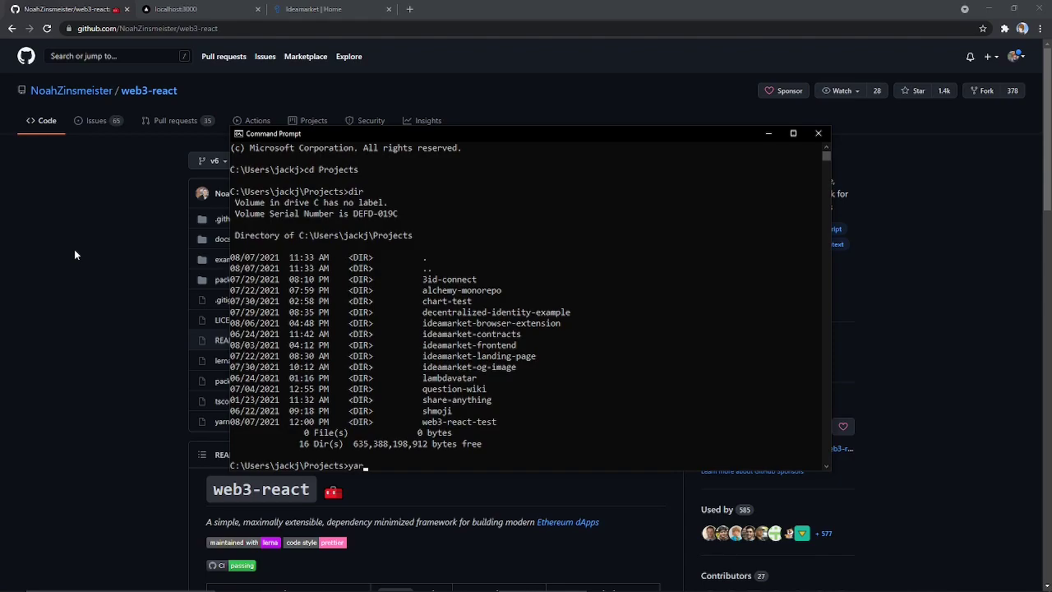
type("n create next")
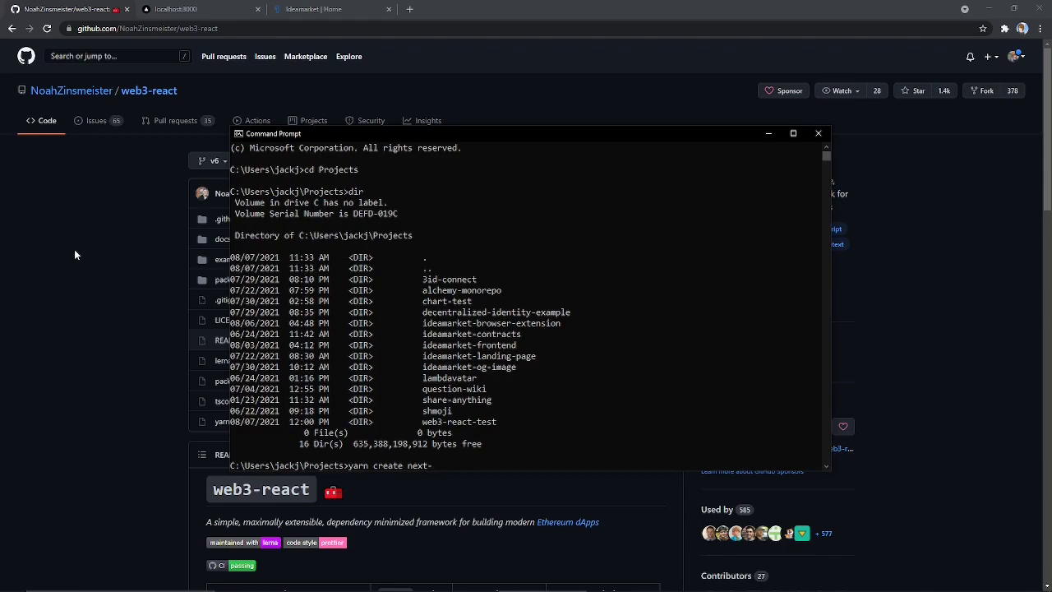
type("-app")
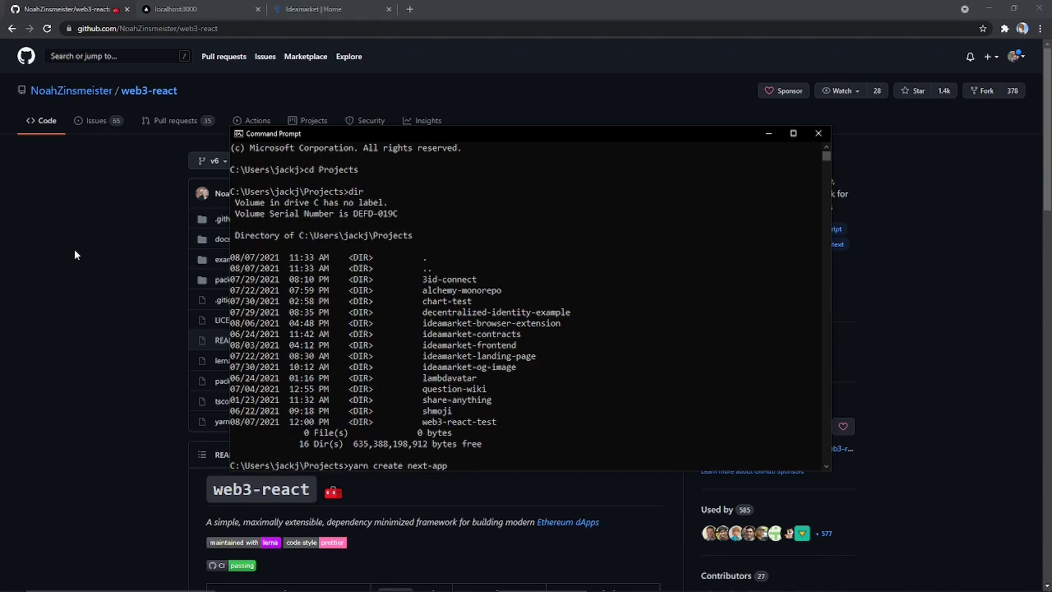
type("web3-r")
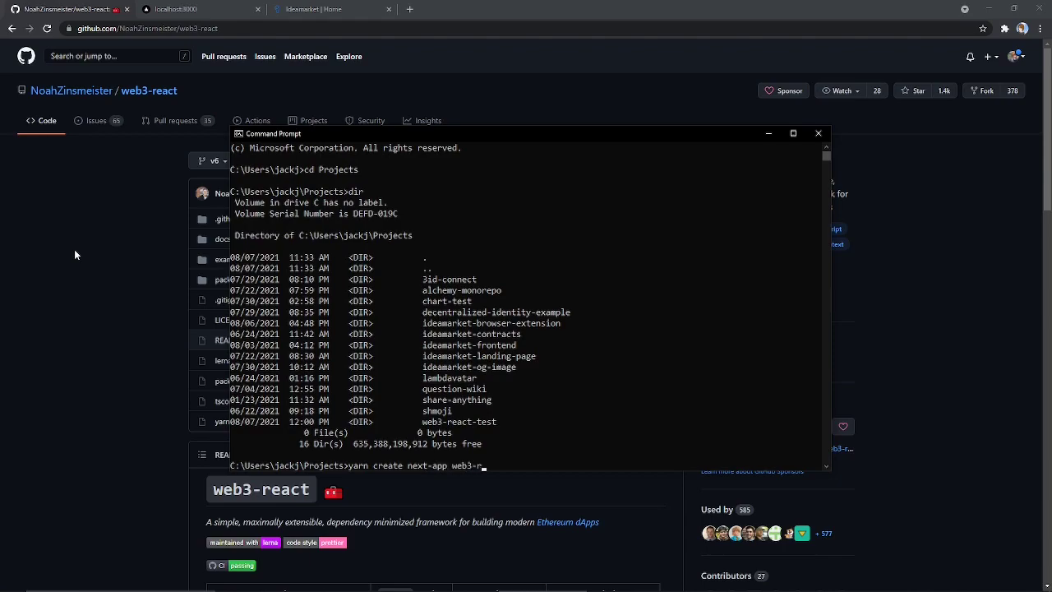
type("-ex")
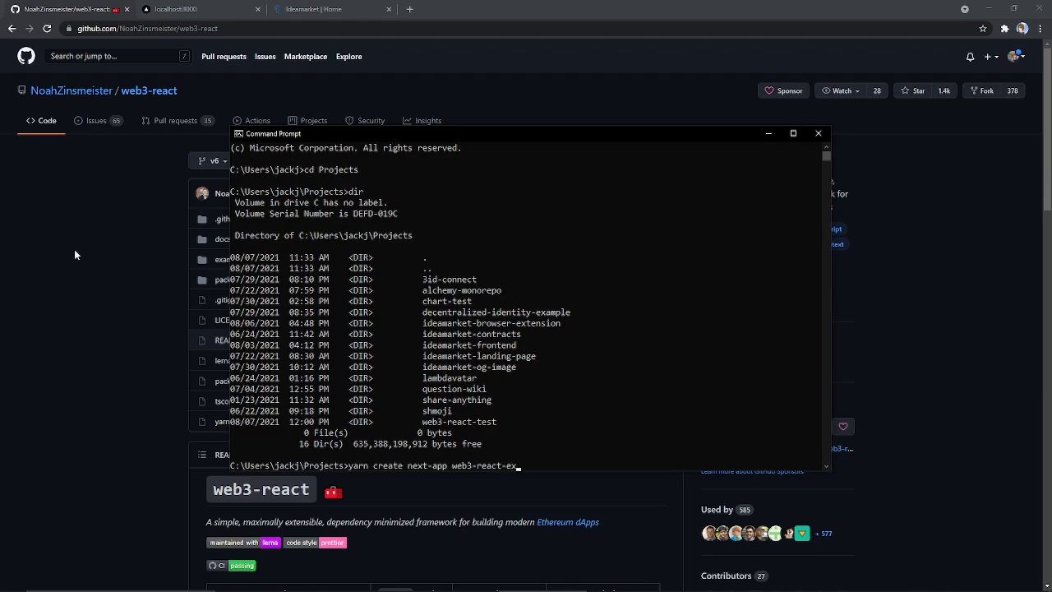
type("ample")
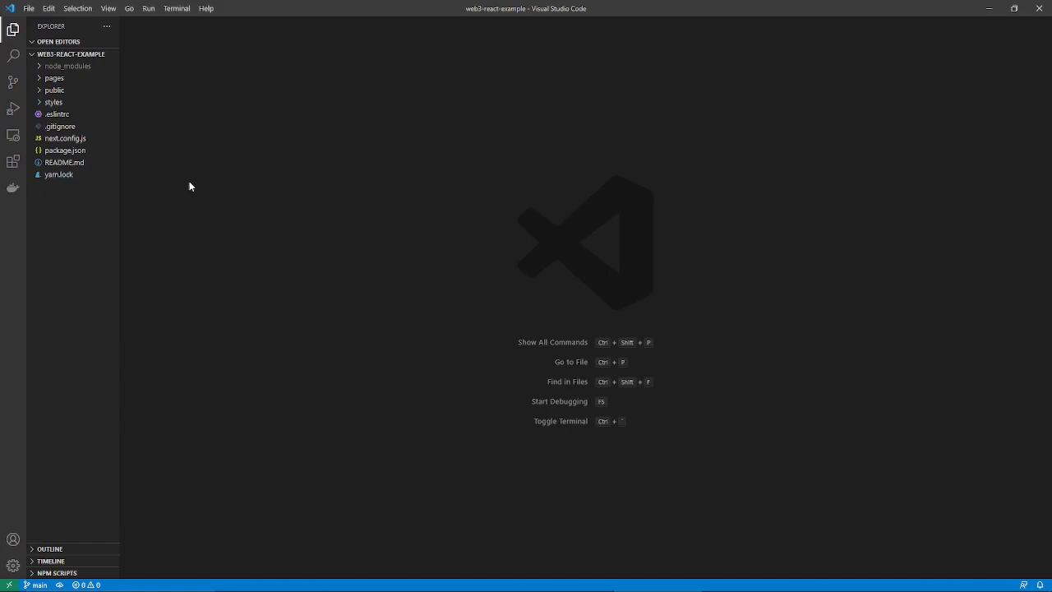
Step: Open pages/index.js and delete the template markup and the div's className
left_click(54, 78)
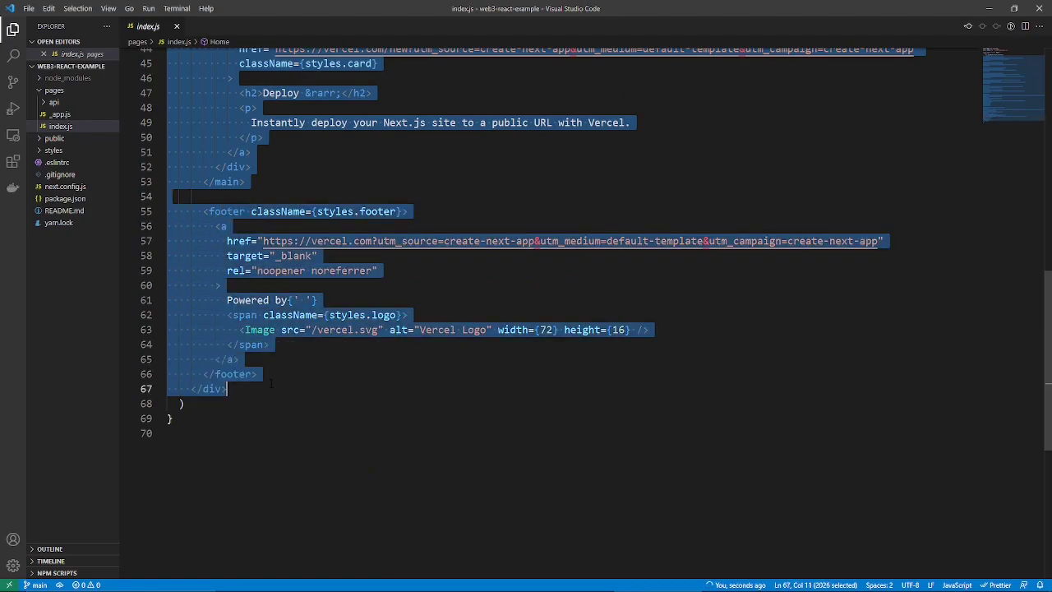
key("Delete")
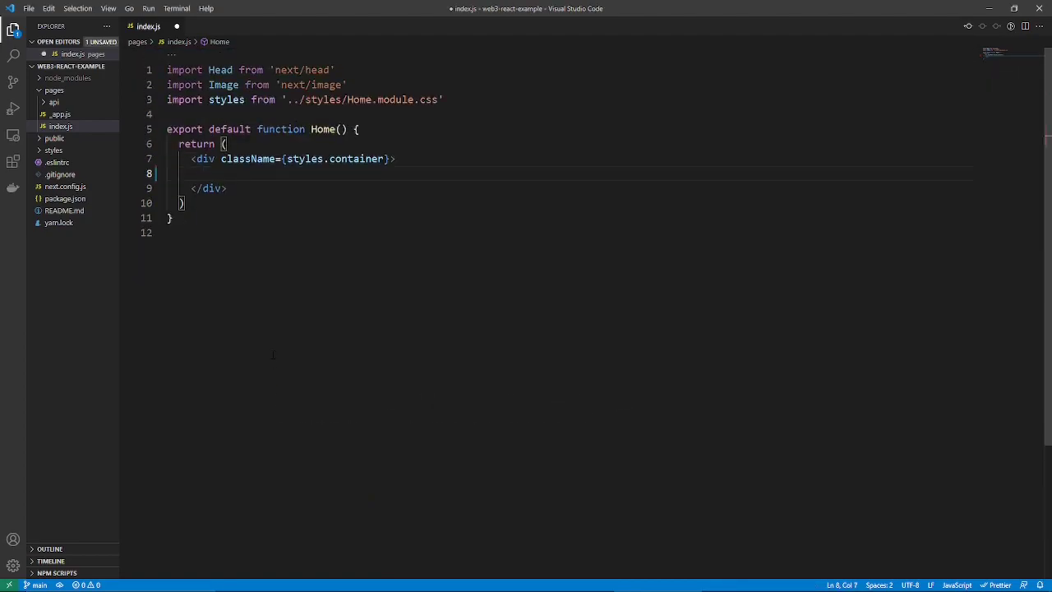
left_click_drag(245, 159, 389, 159)
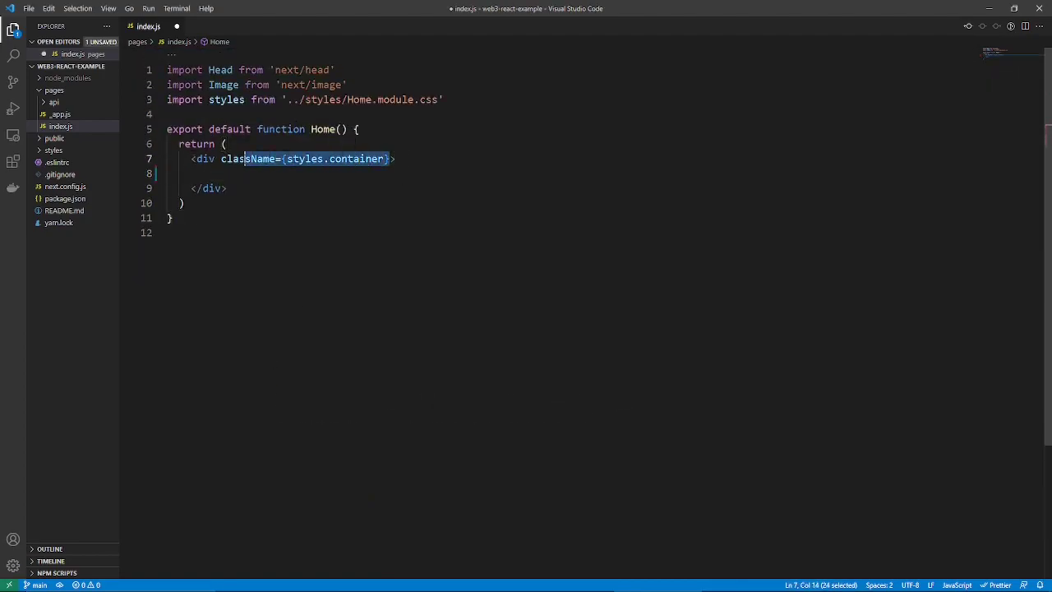
key("Delete")
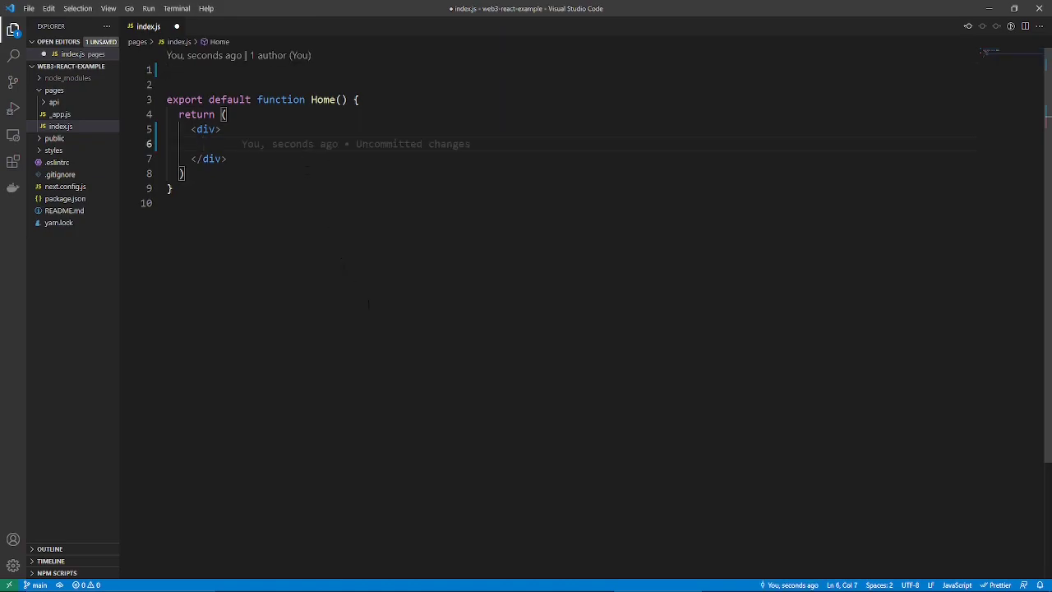
Step: Add a <button>Connect to MetaMask</button> inside the empty div
type("<button")
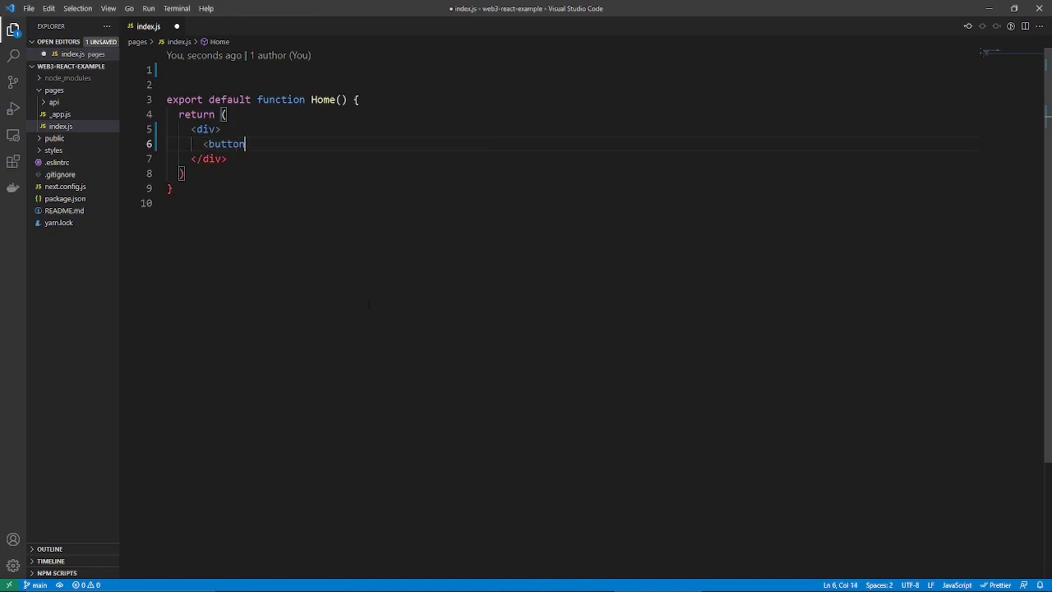
type("></button>")
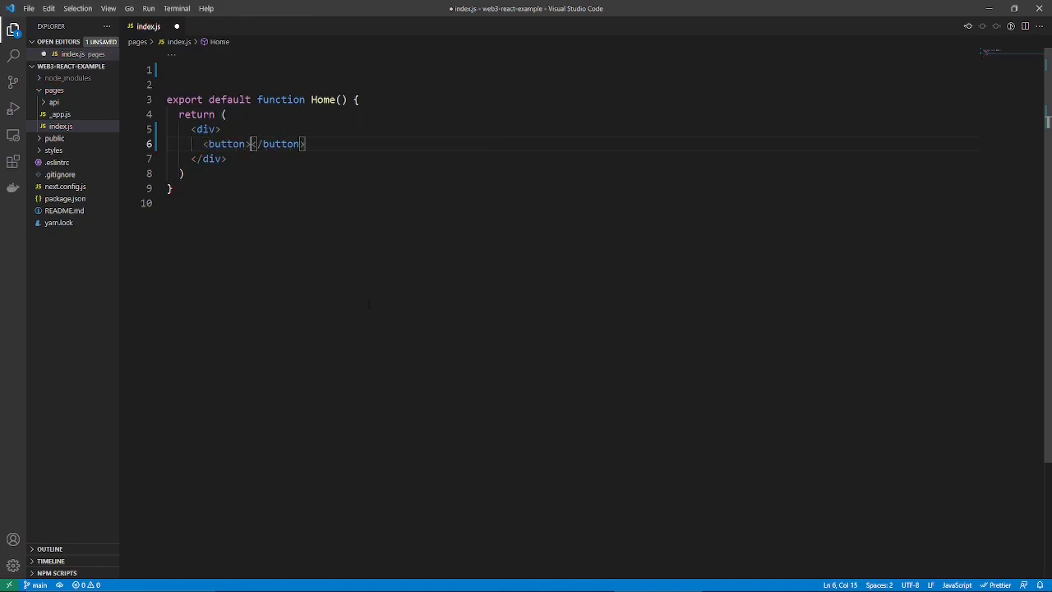
type("Connect to M")
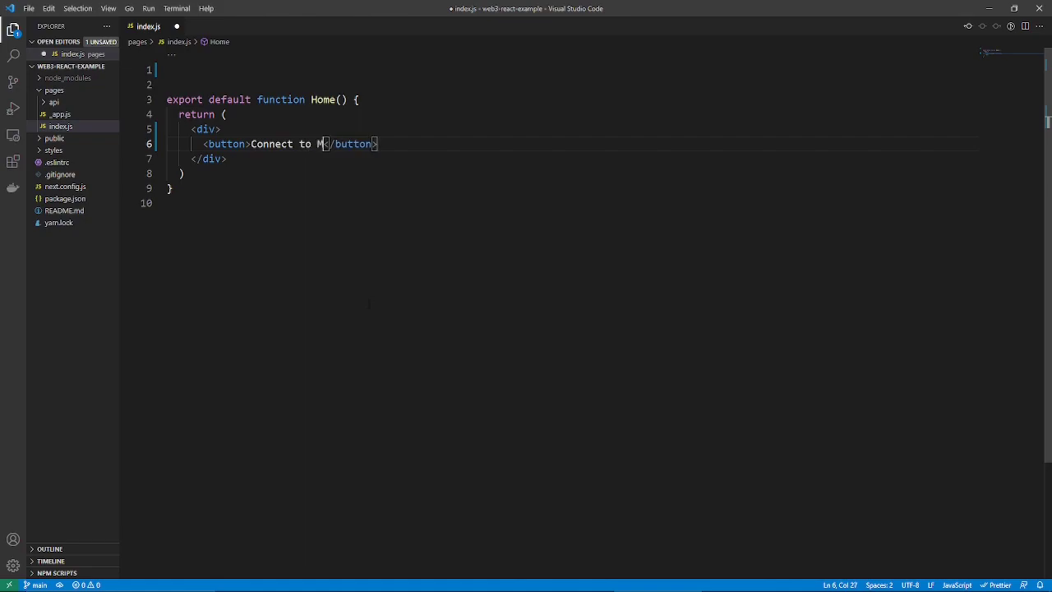
type("etaMask")
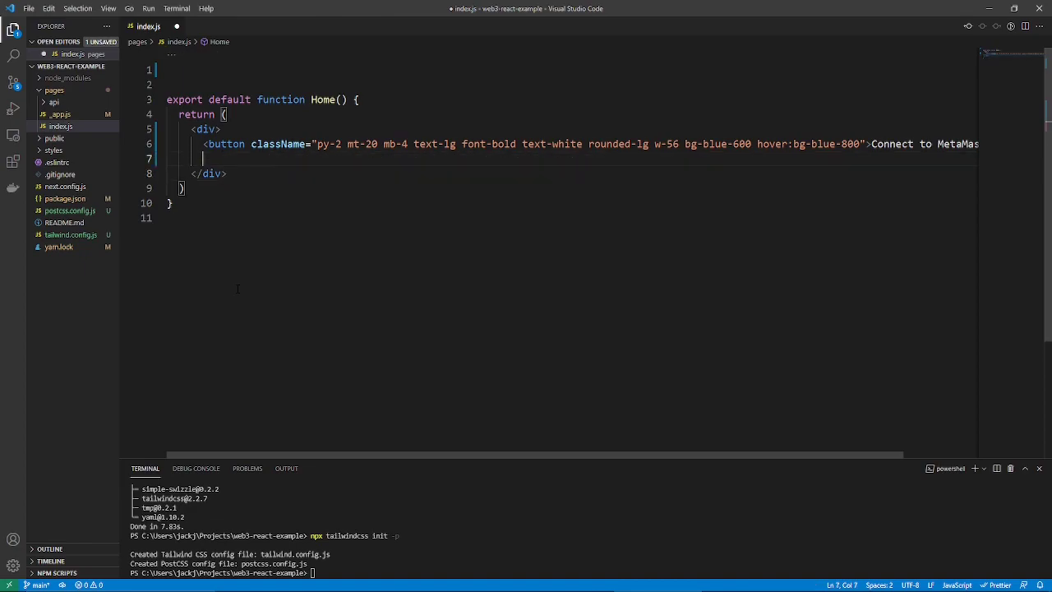
Step: Add a <span>Not connected</span> status line beneath the button
type("<span>Not conn</span>")
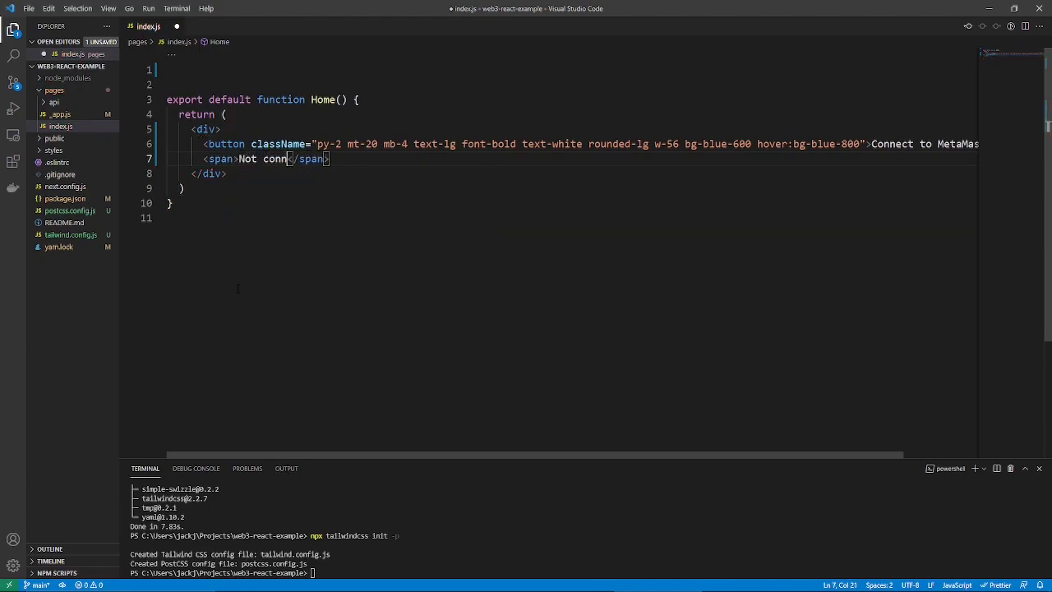
type("ected")
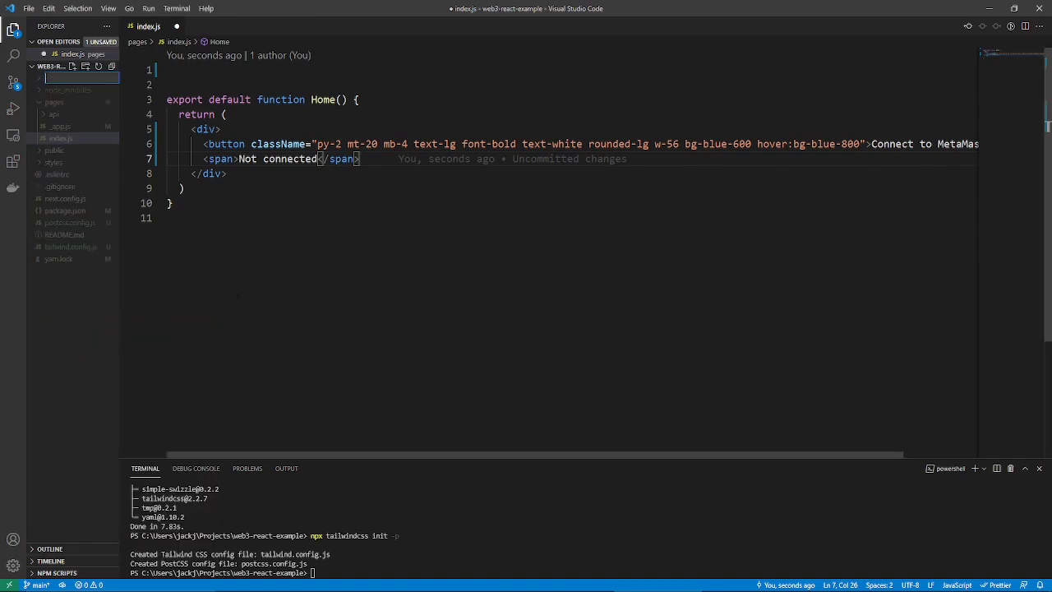
Step: Create connectors.js inside the components/wallet folder from the Explorer
type("components")
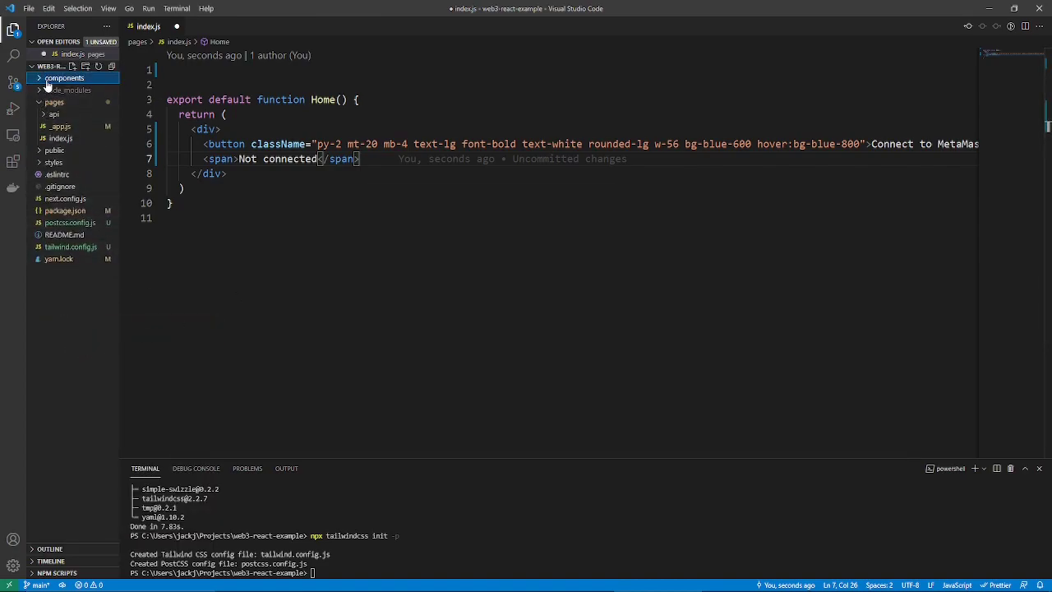
left_click(64, 77)
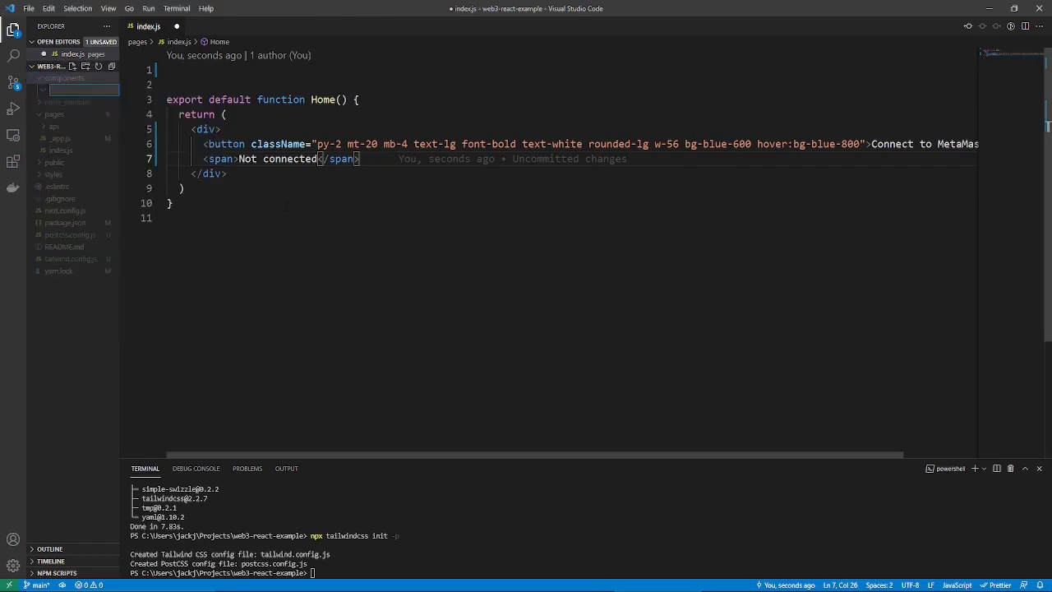
left_click(57, 90)
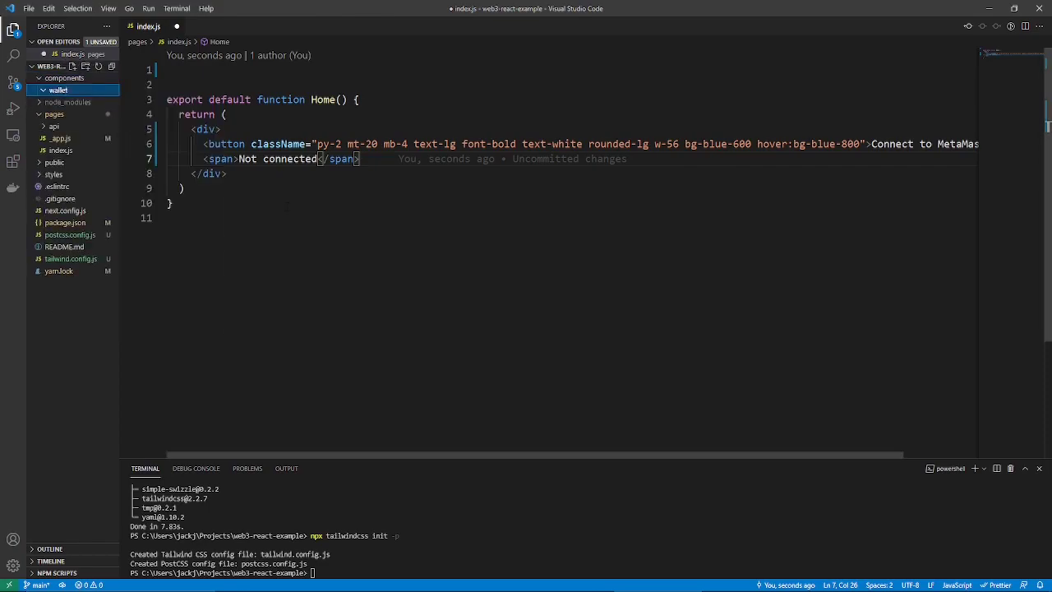
right_click(57, 89)
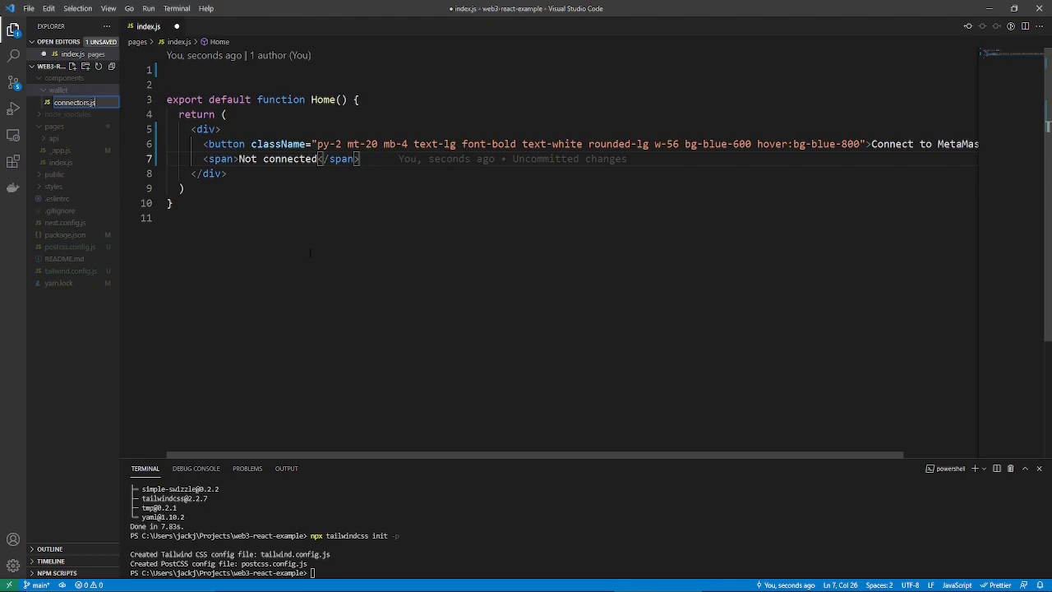
left_click(73, 102)
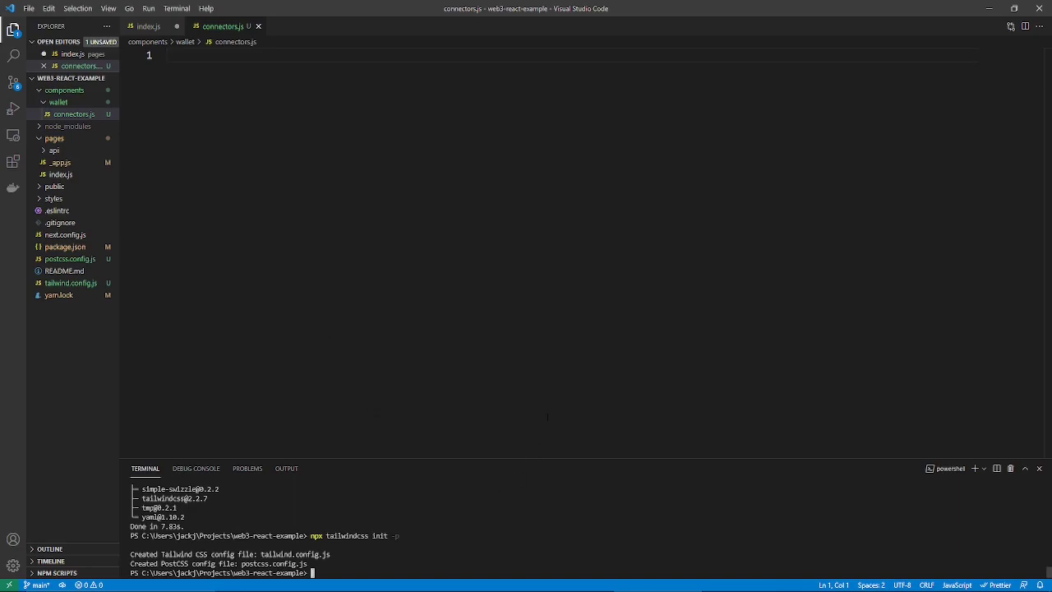
type("yarn ad")
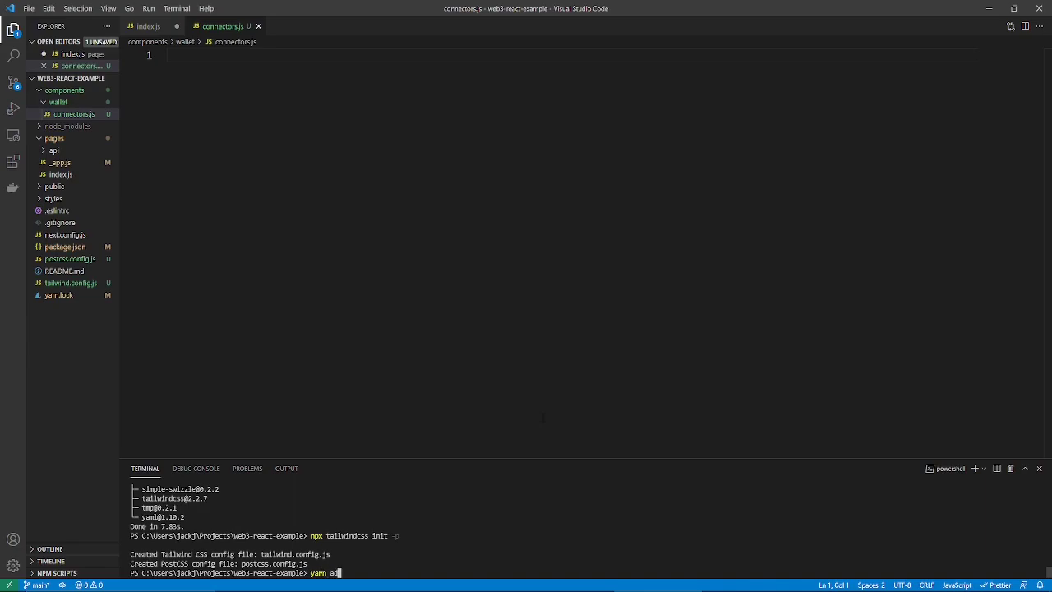
type("d")
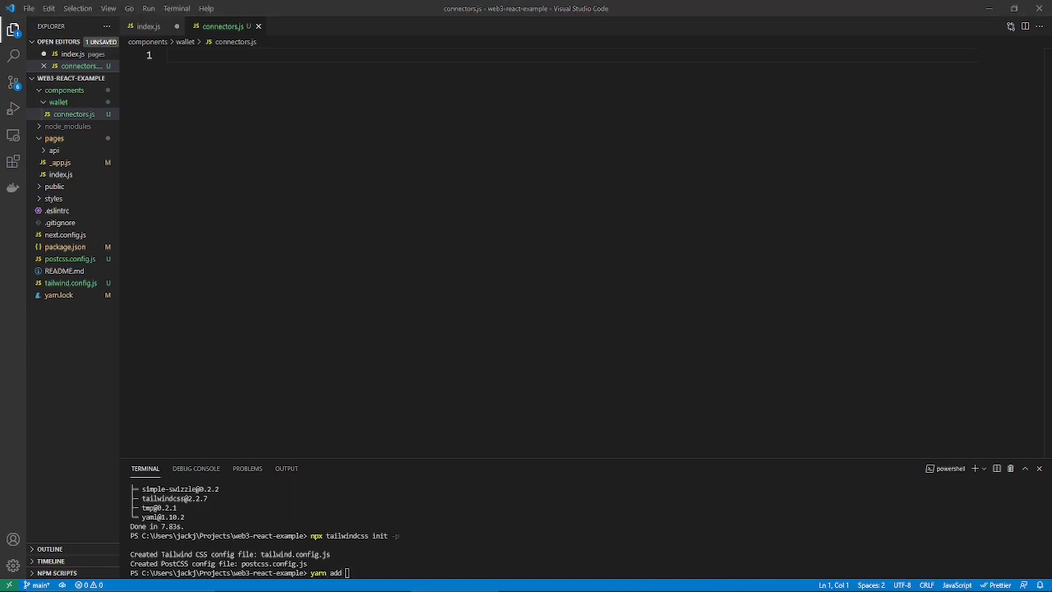
type("@web3-react/injected-connector")
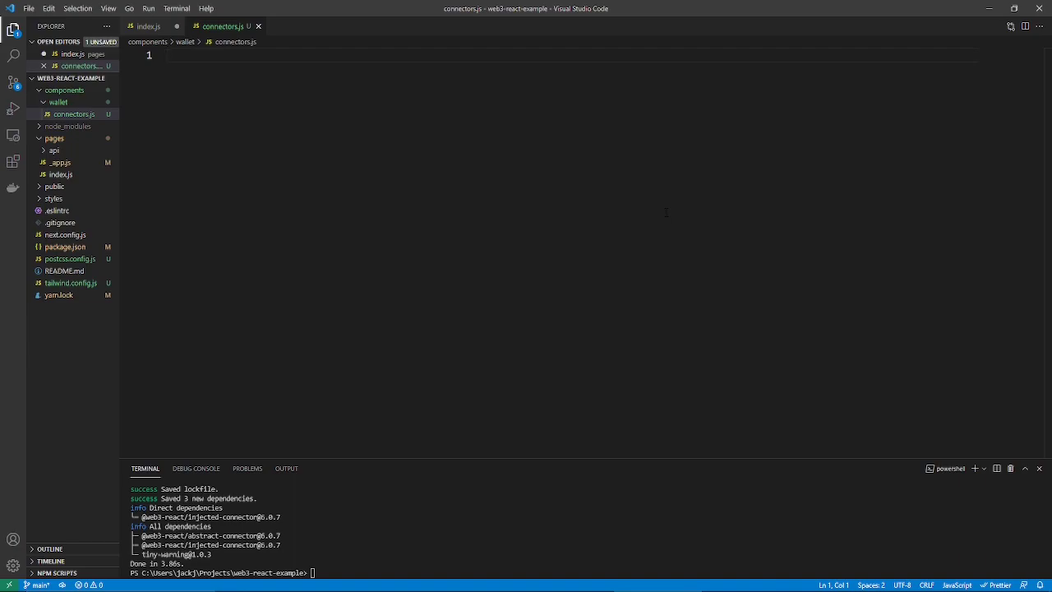
Step: Import InjectedConnector and export injected with supportedChainIds [1, 3, 4, 5, 42]
type("import { InjectedConnector } from '@web3-react/injected-connector'")
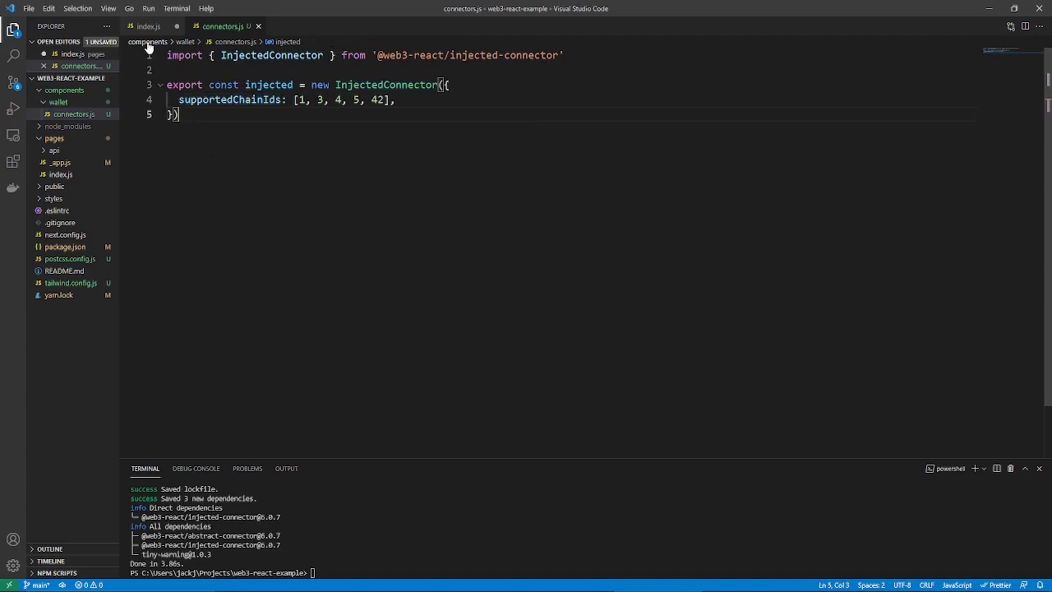
Step: In index.js, auto-import injected from the suggestion and delete the leftover word
left_click(148, 26)
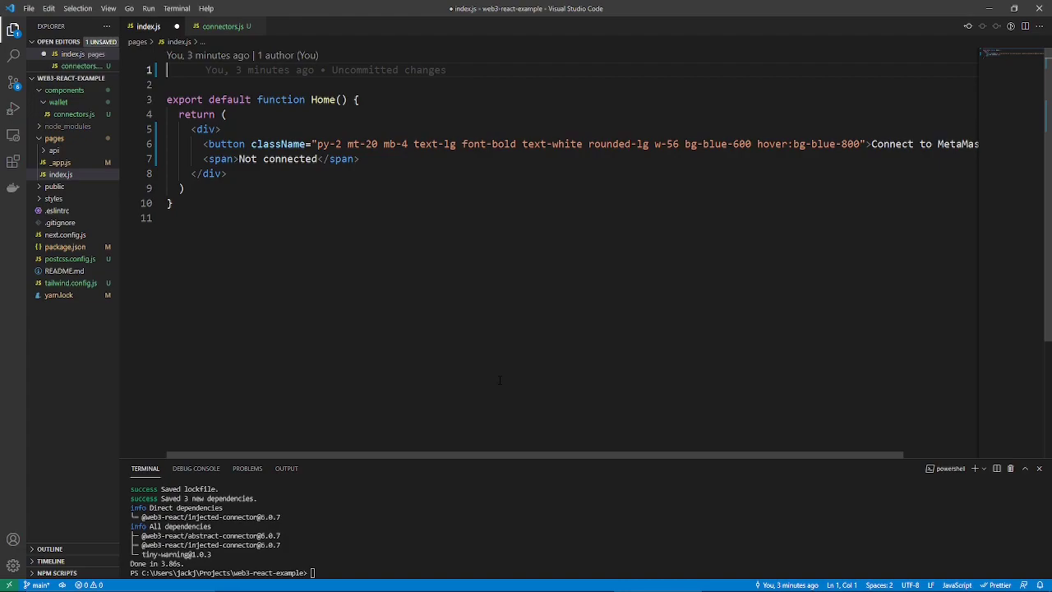
type("injected")
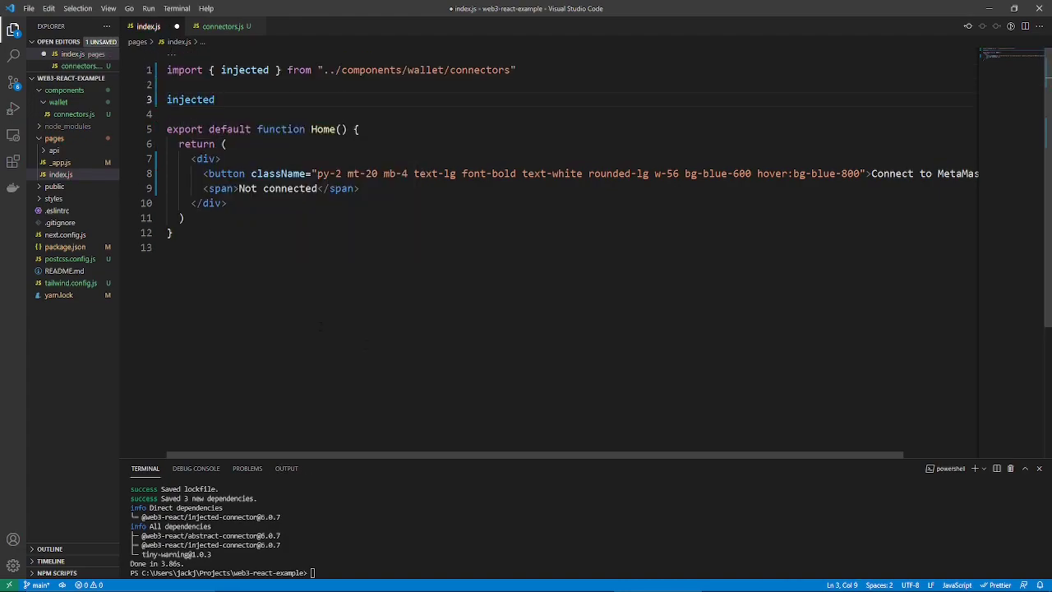
double_click(190, 100)
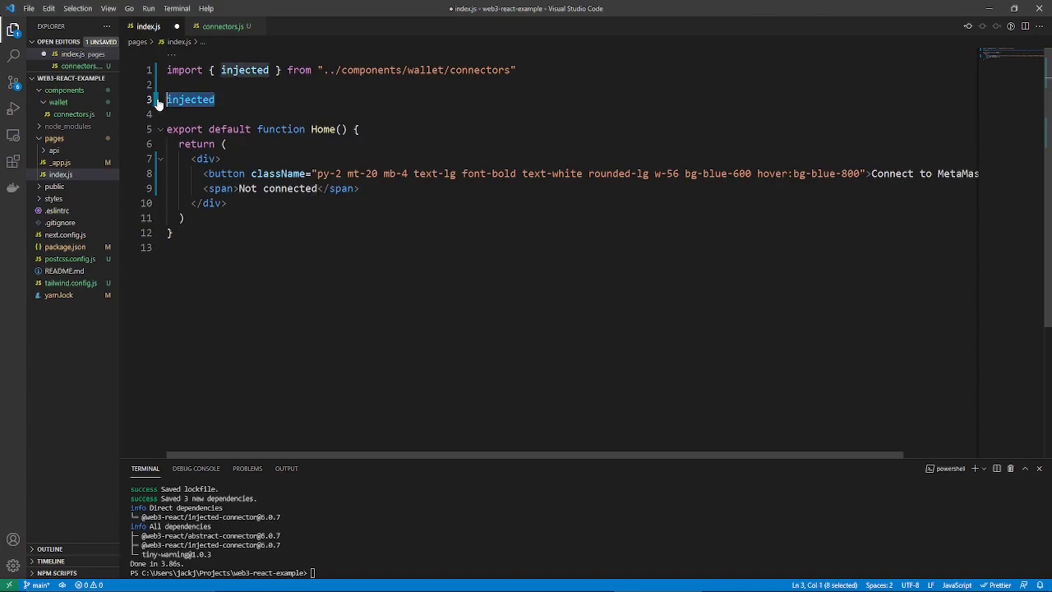
key("Delete")
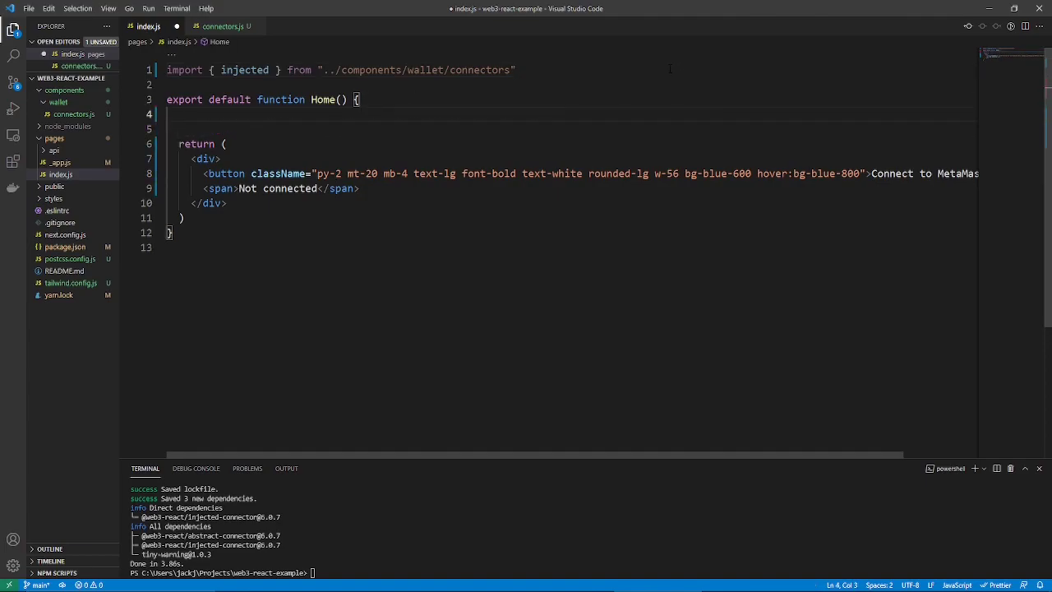
Step: Define an empty function connect() in Home and add onClick={connect} to the button
type("function")
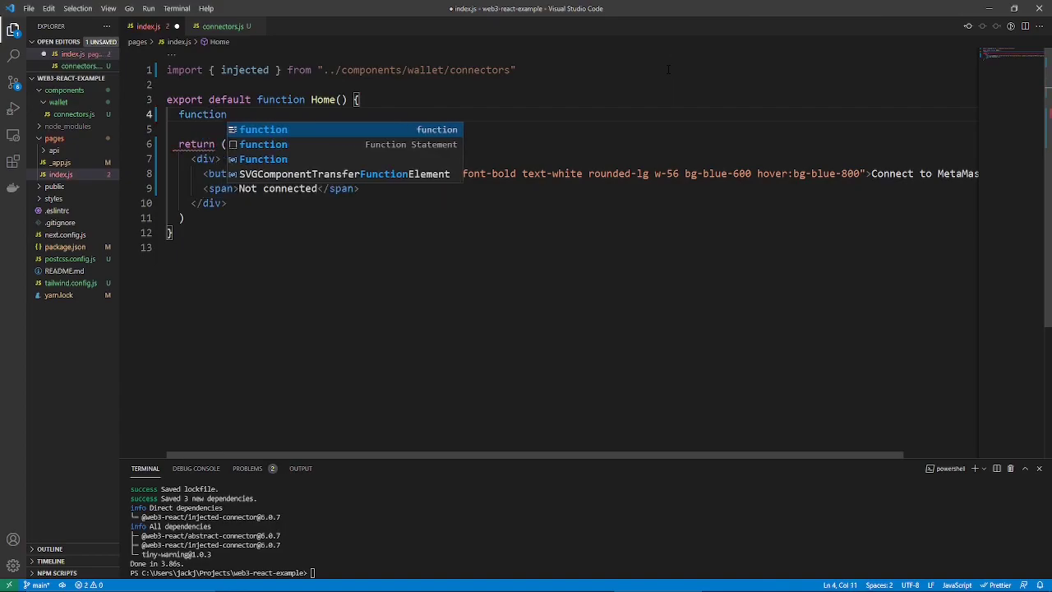
type("connect")
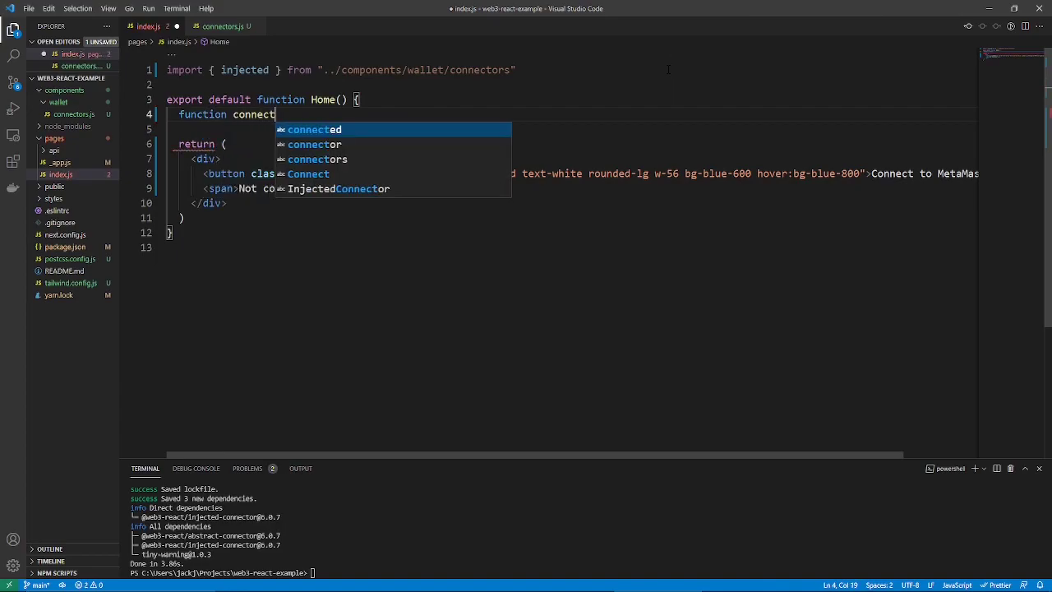
type("() {")
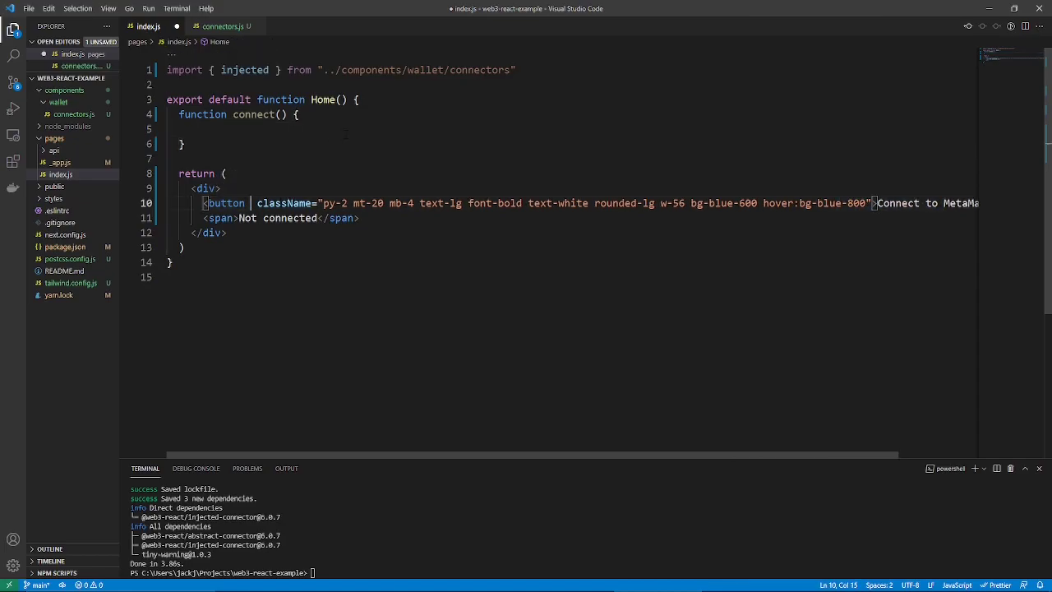
type("onClick={connect")
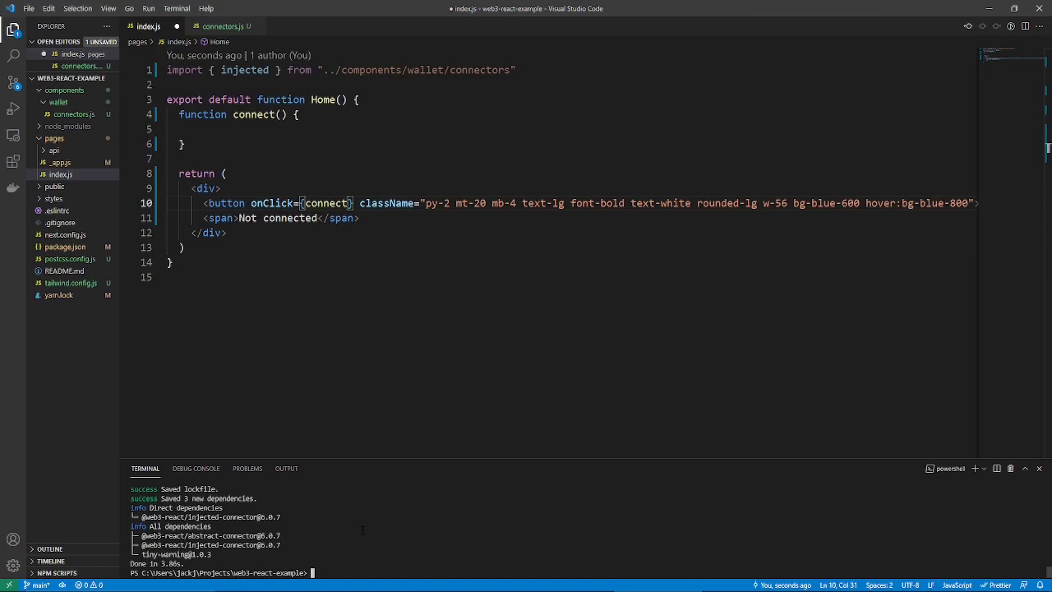
type("yarn add @web3-react/core")
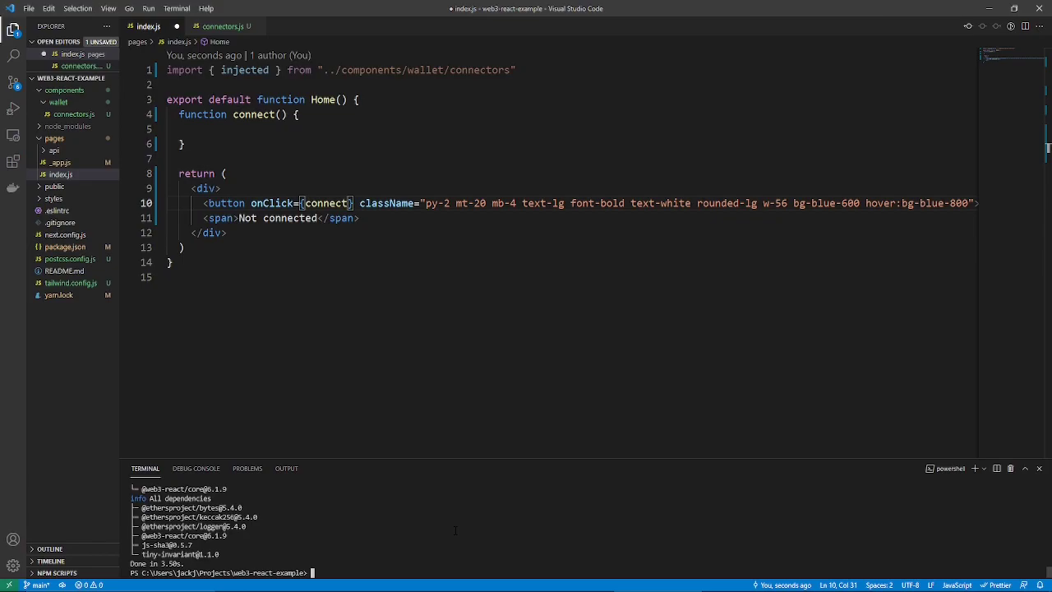
type("yarn add")
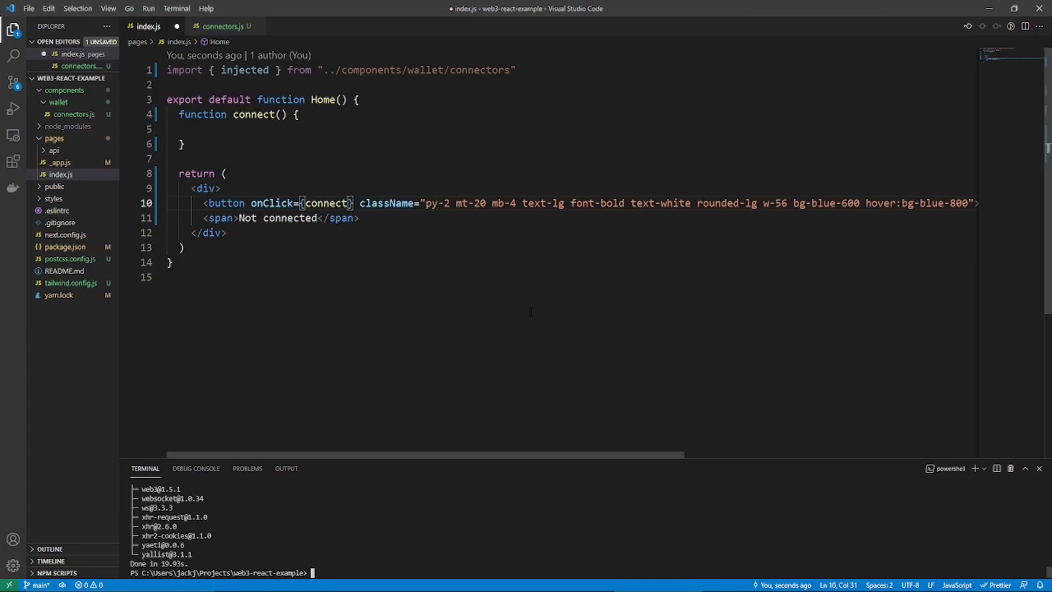
left_click(54, 162)
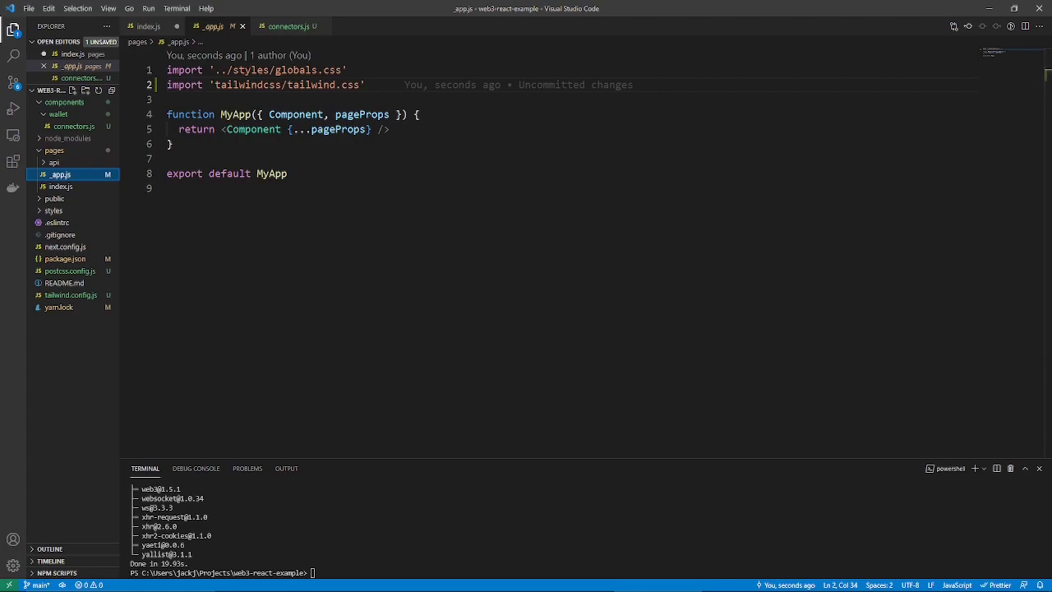
left_click(366, 84)
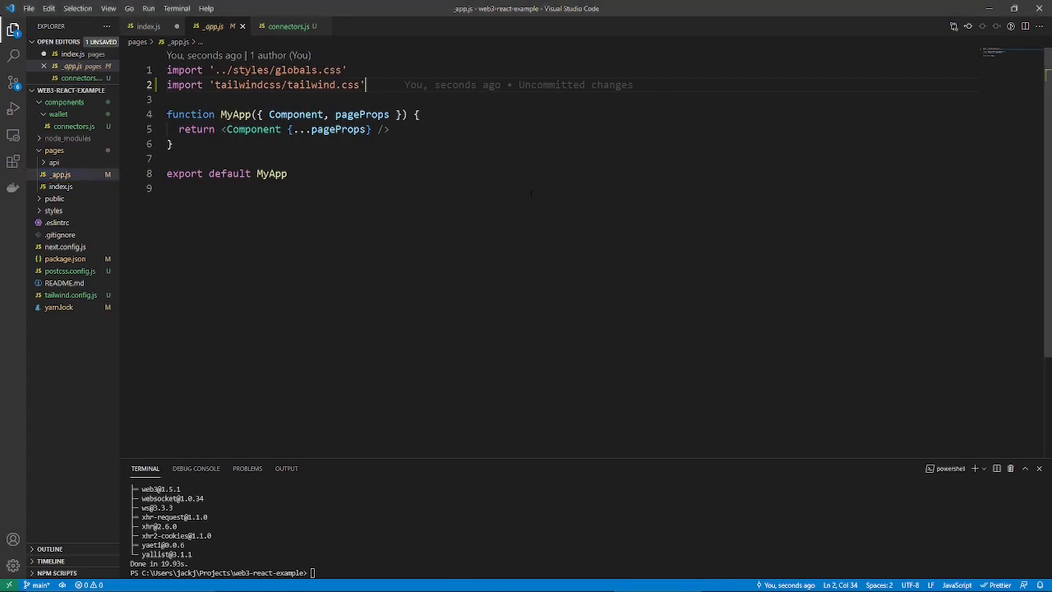
type("import { Web3ReactProvider } from '@web3-react/core'")
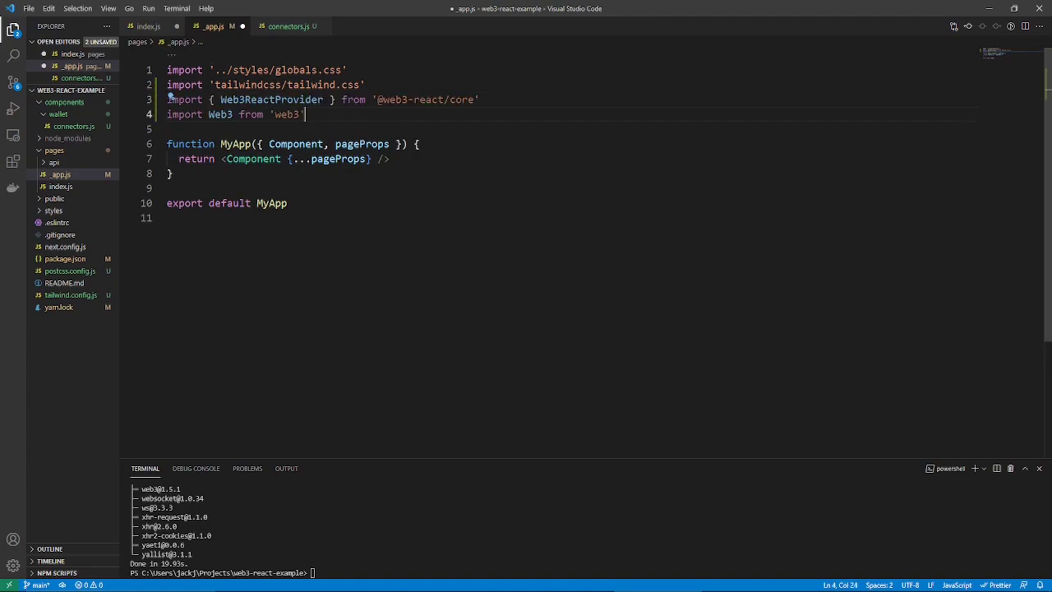
mouse_move(271, 100)
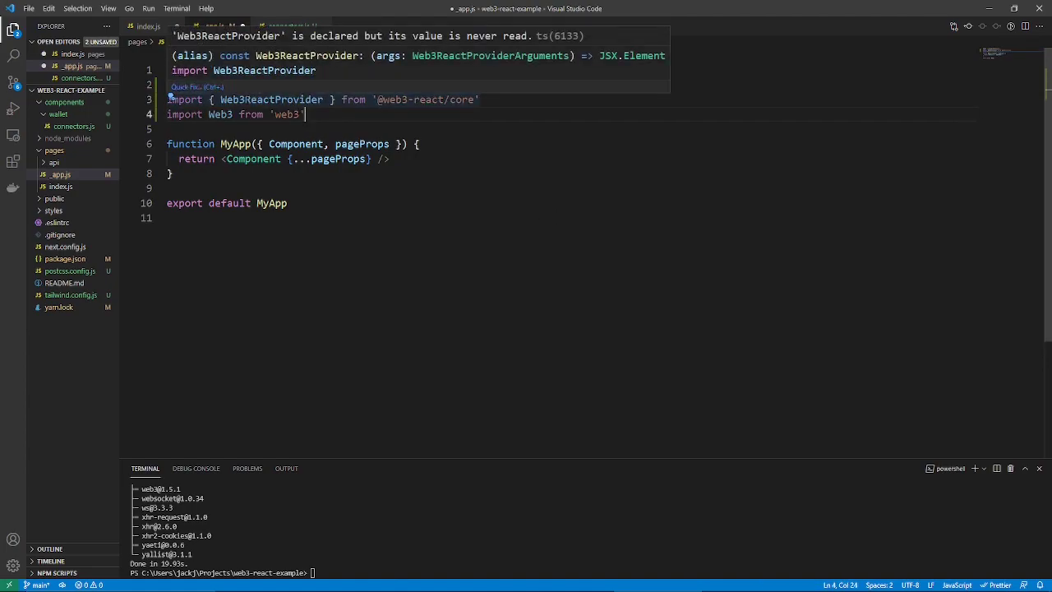
double_click(270, 100)
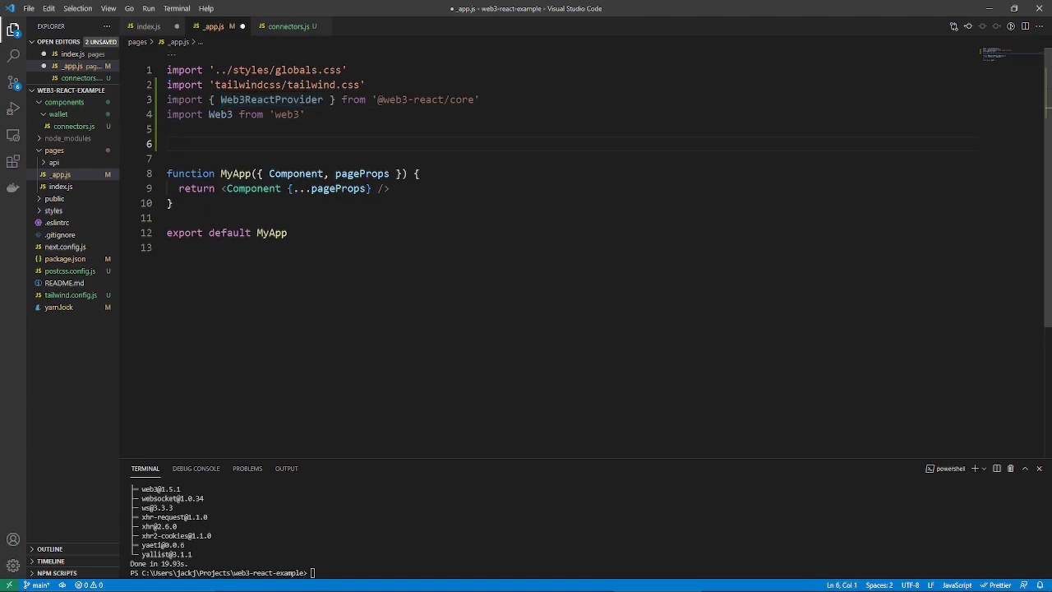
Step: Define getLibrary(provider) returning new Web3(provider), with MyApp's return wrapped in parentheses
type("function get")
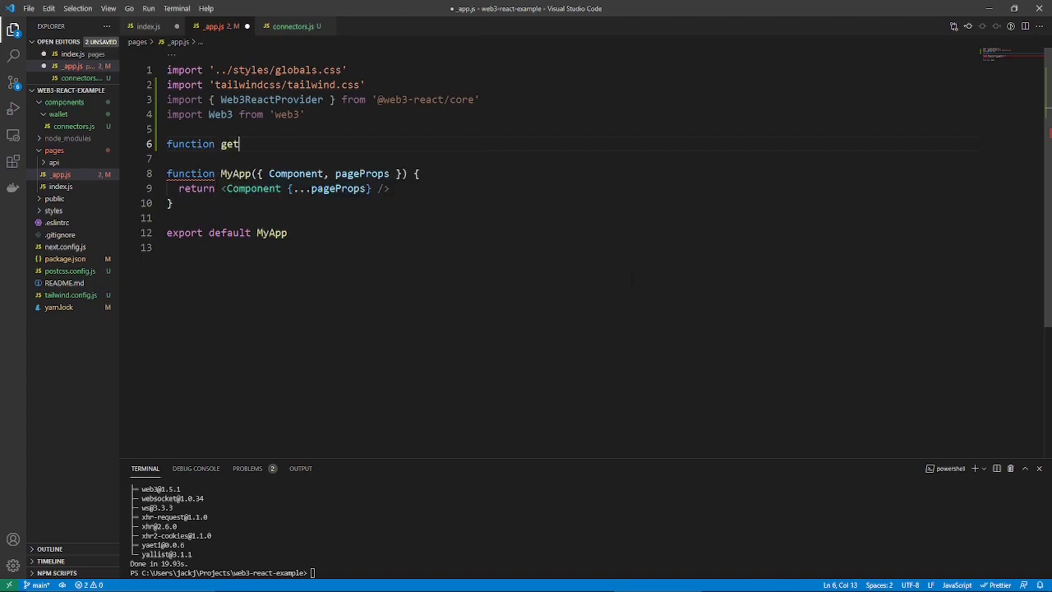
type("Library")
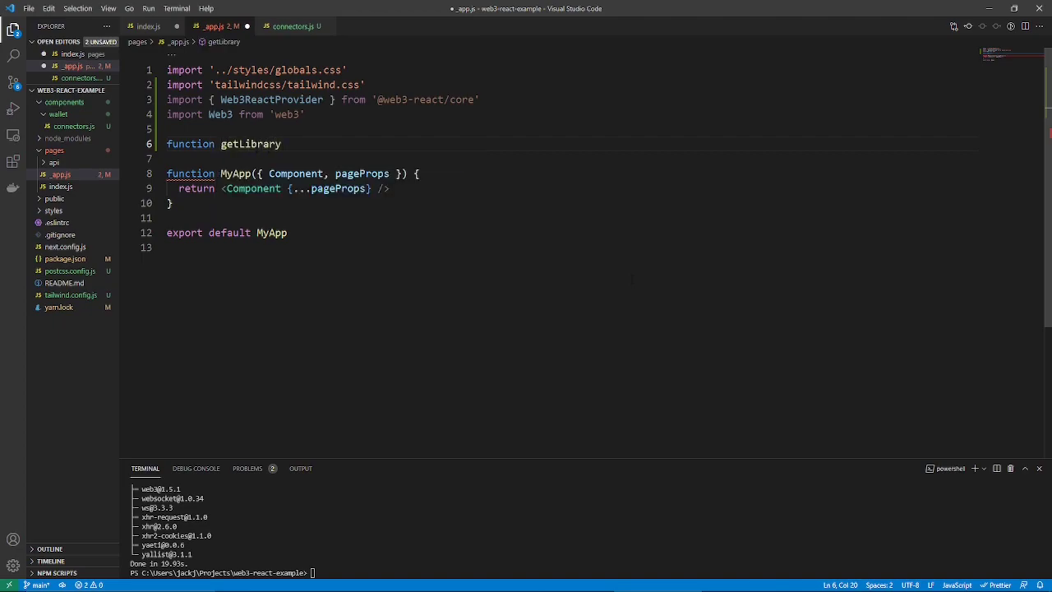
type("(provider) {")
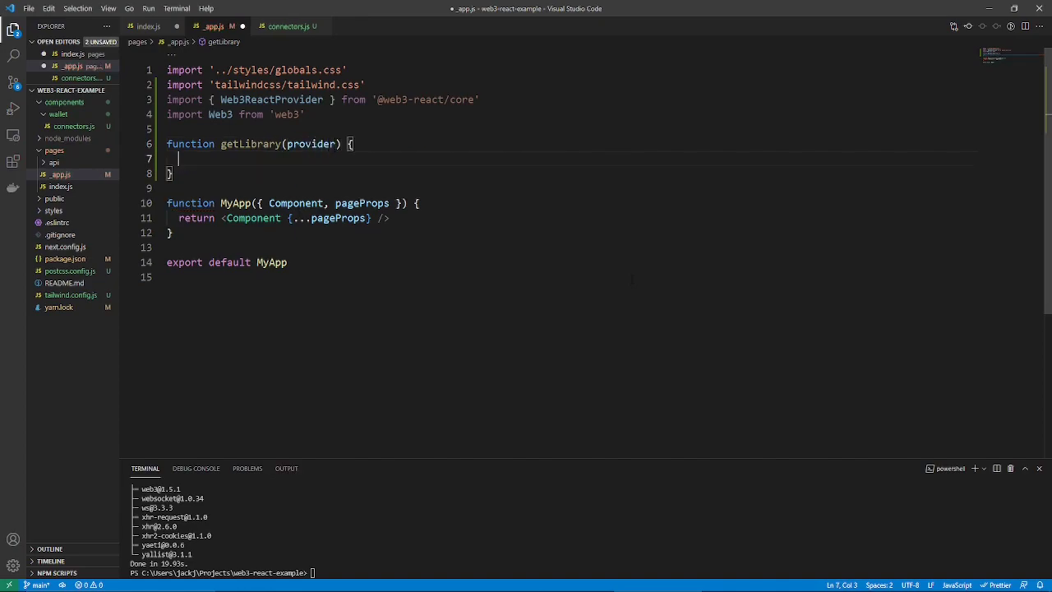
type("return new")
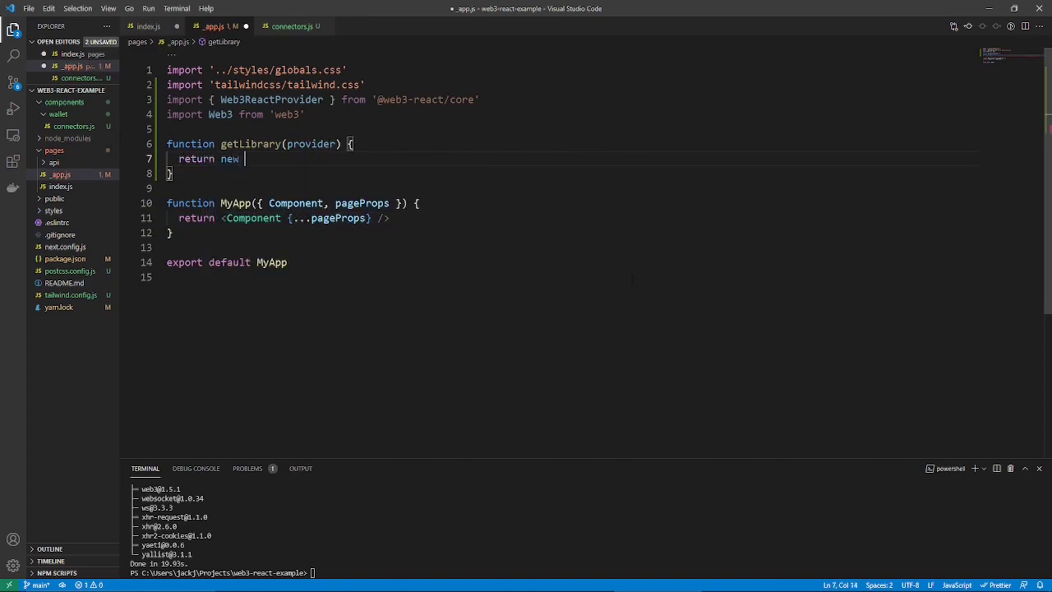
type("Web3()")
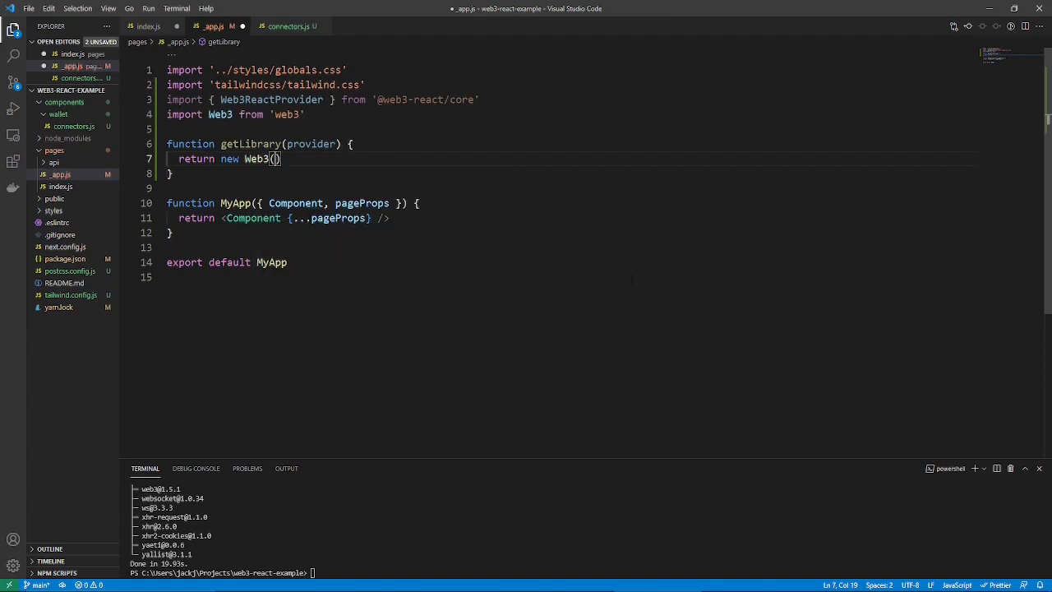
type("provider")
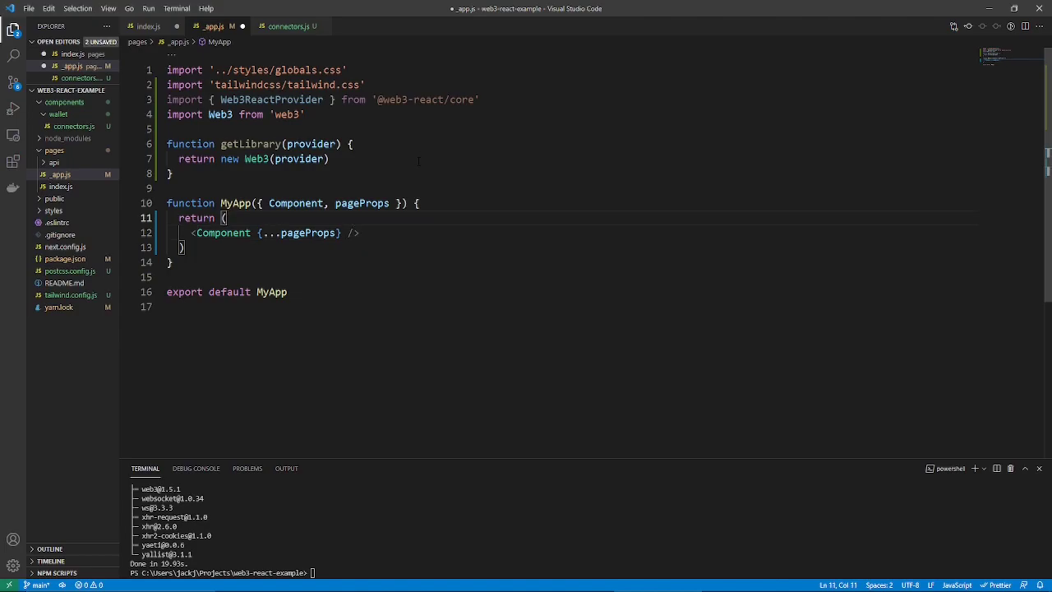
Step: Wrap Component in <Web3ReactProvider getLibrary={getLibrary}>, save _app.js, and switch to index.js
type("<")
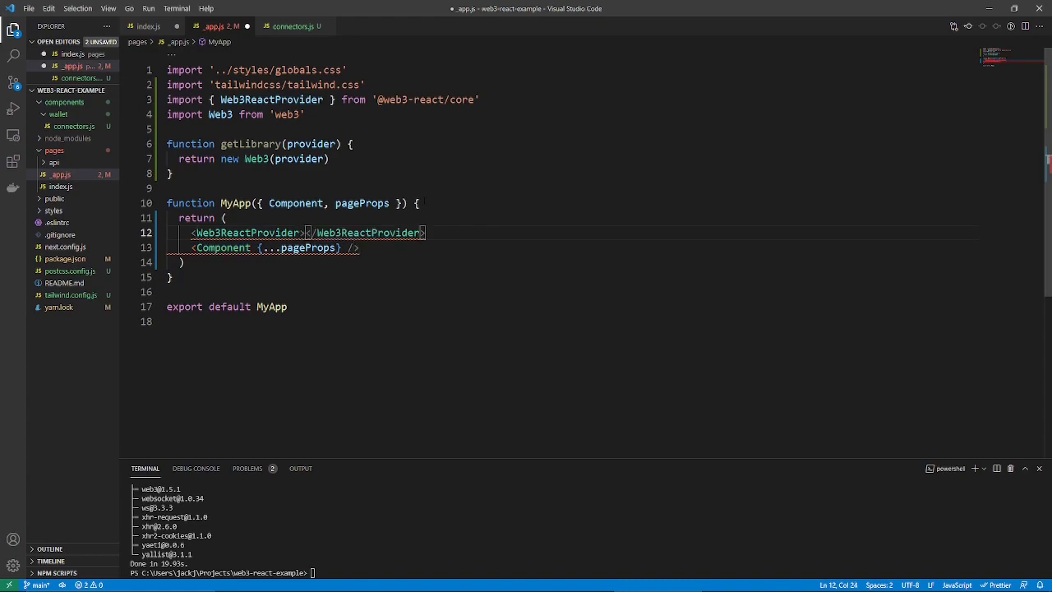
left_click_drag(304, 232, 425, 233)
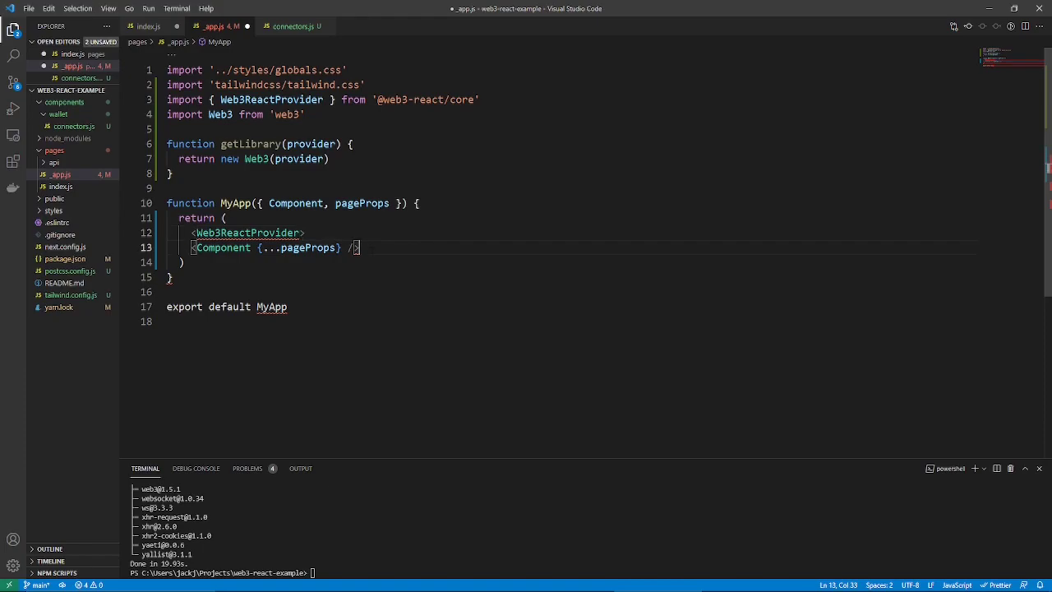
type("</Web3ReactProvider>")
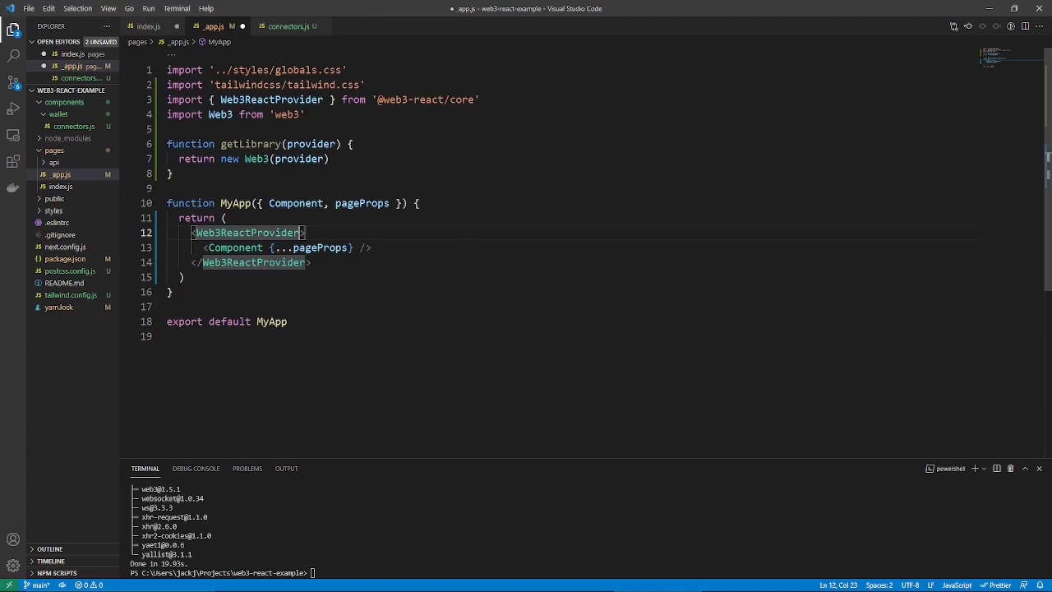
type("get")
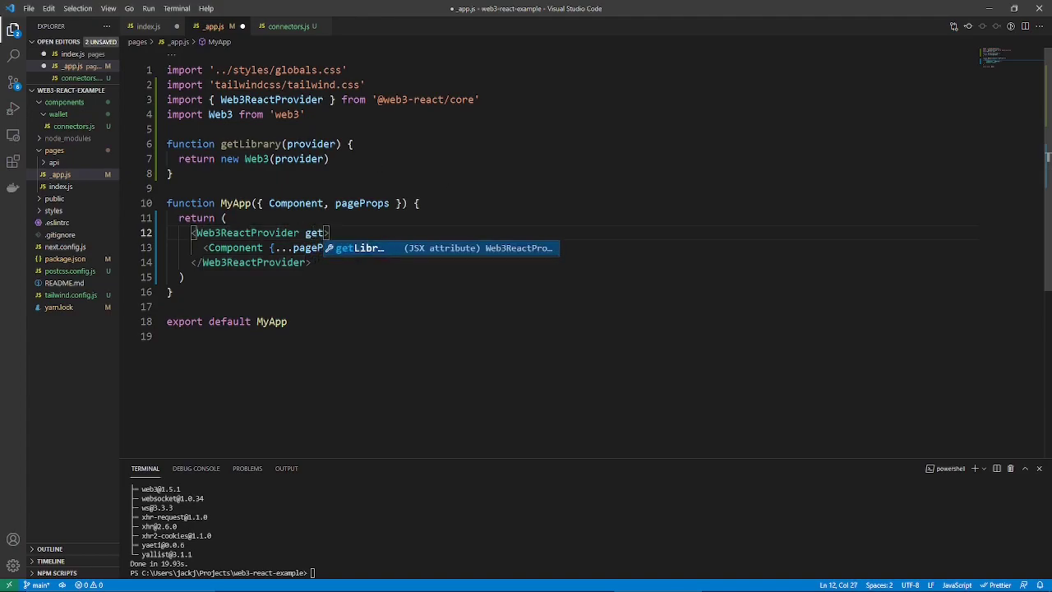
key("Tab")
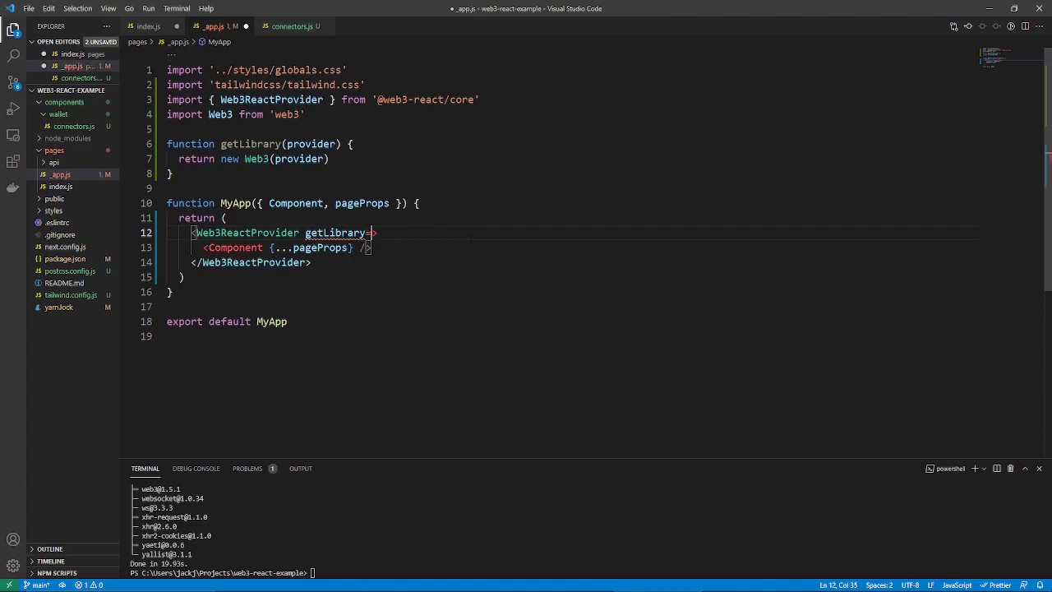
type("{getLibrary}")
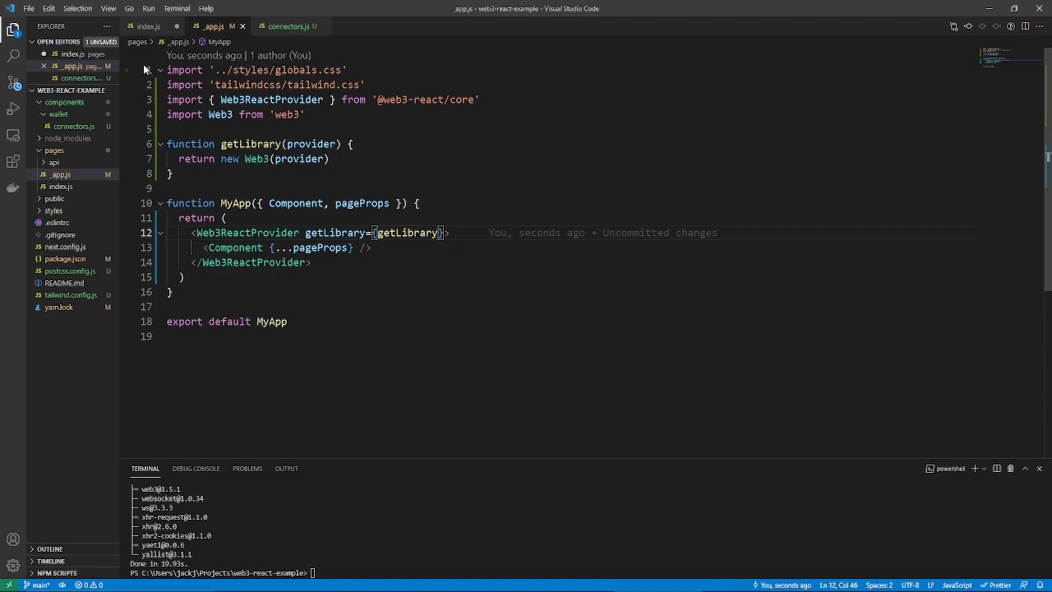
left_click(148, 25)
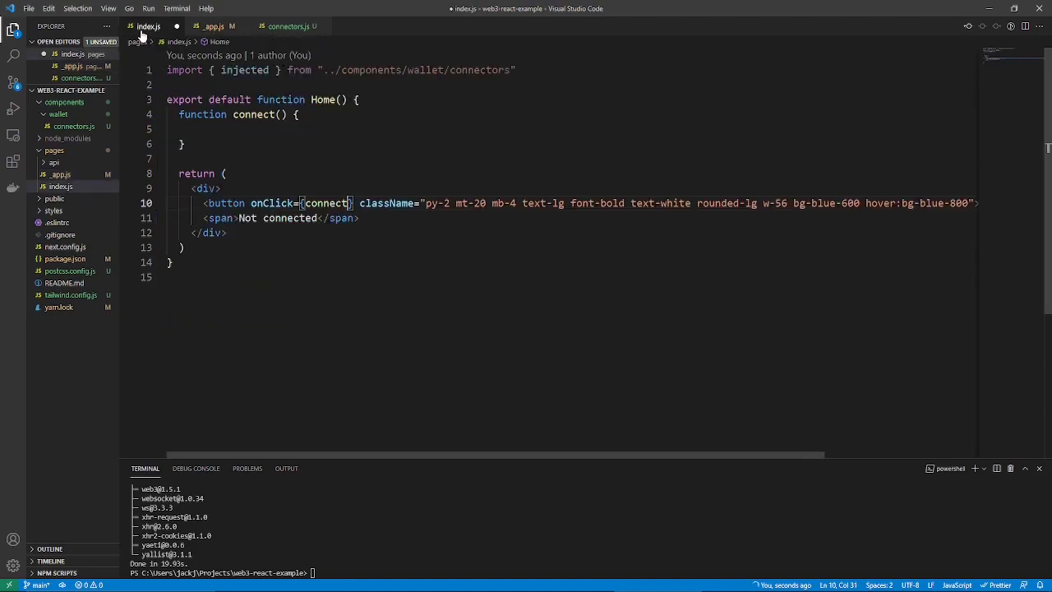
Step: In Home, destructure active, account, library, connector, activate and deactivate from useWeb3React()
left_click(357, 100)
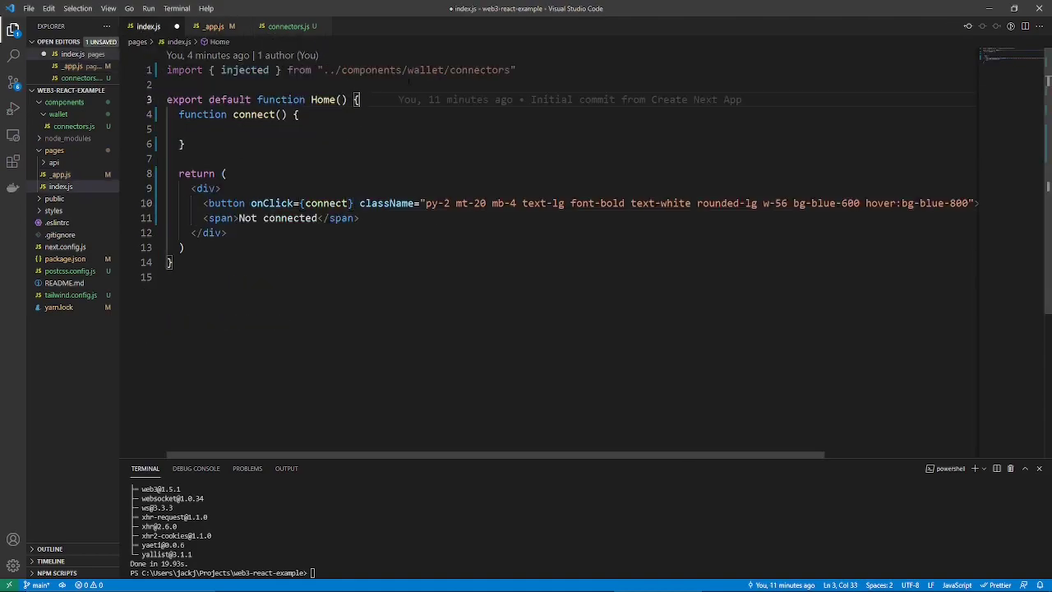
key("Enter")
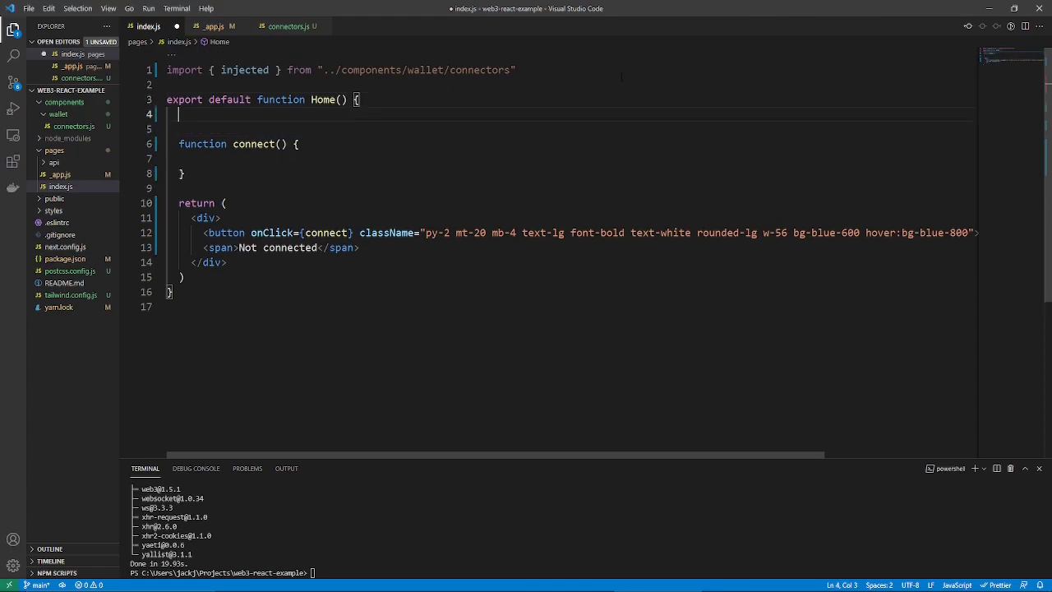
type("const")
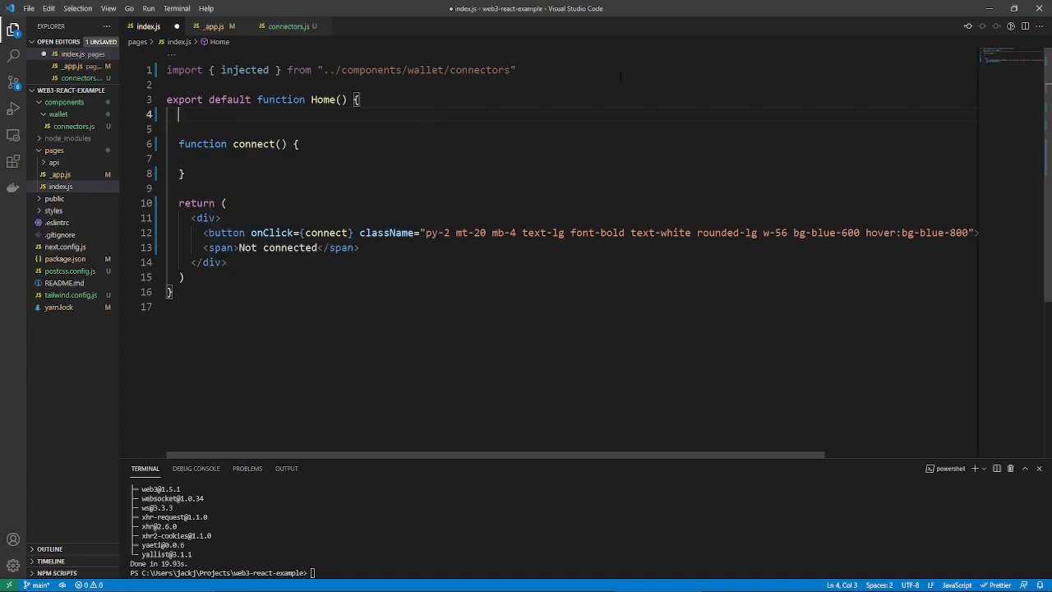
type("useWeb3React")
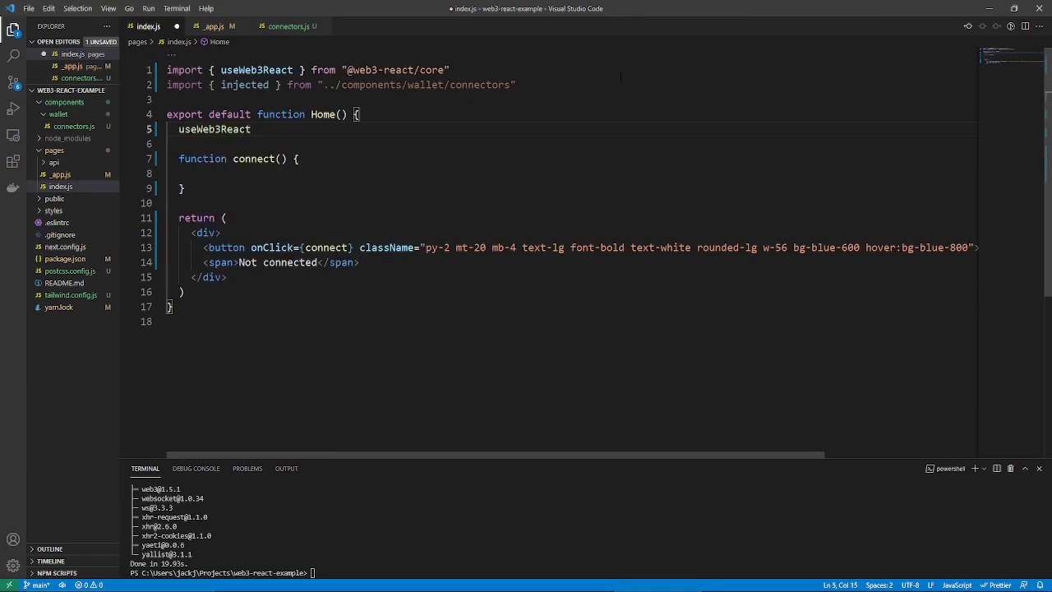
type("()")
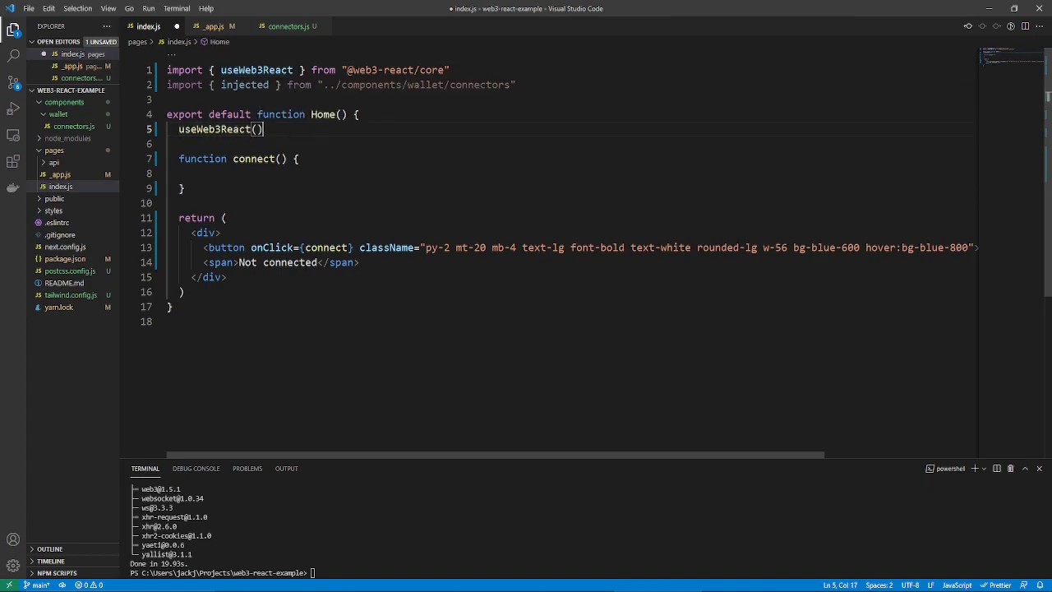
mouse_move(218, 129)
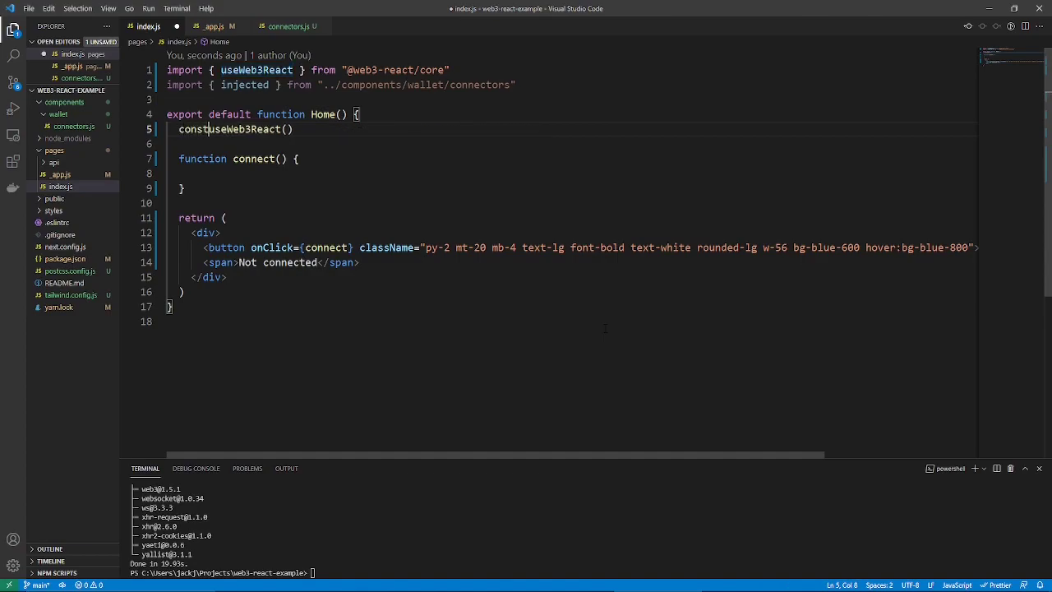
type("{ a } =")
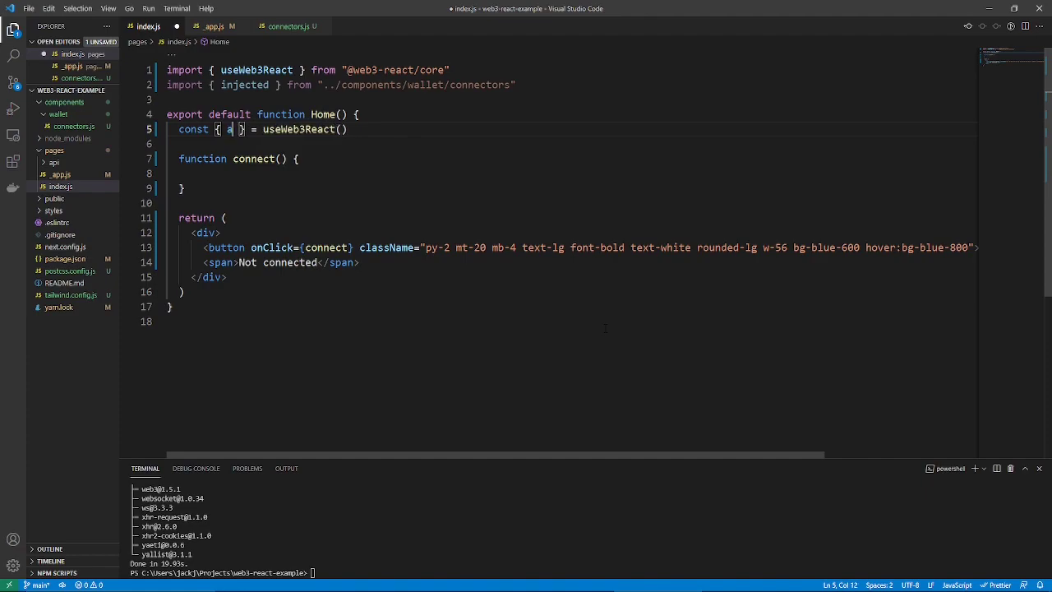
type("ctive, a")
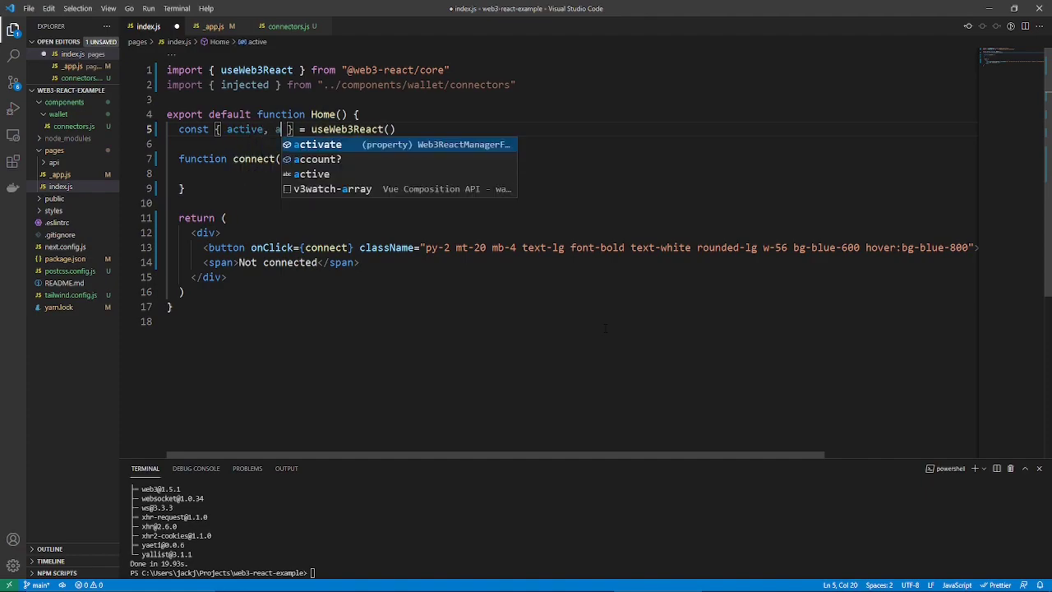
type("ccount,")
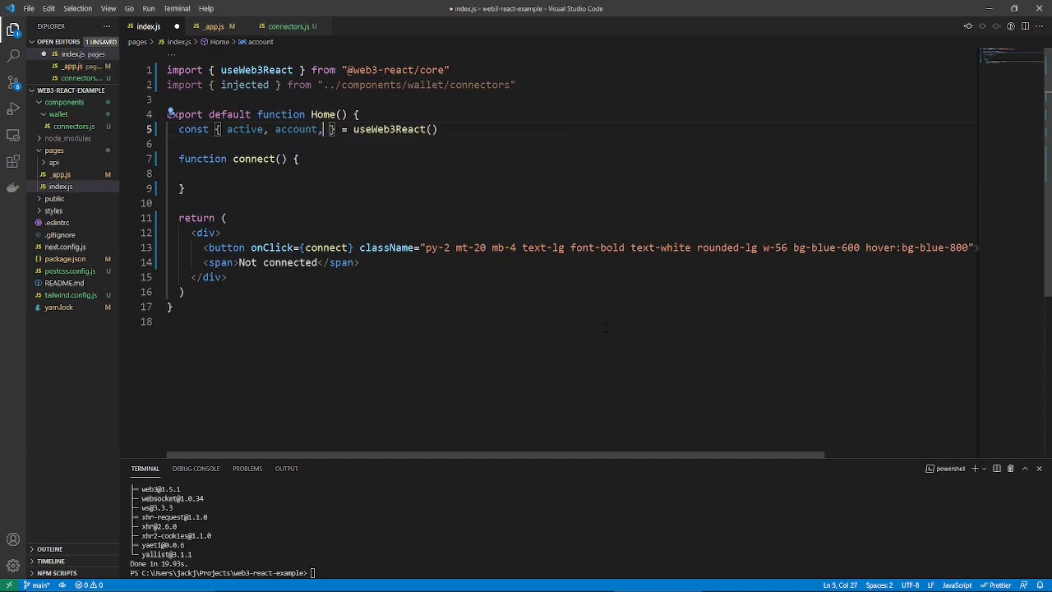
type("library")
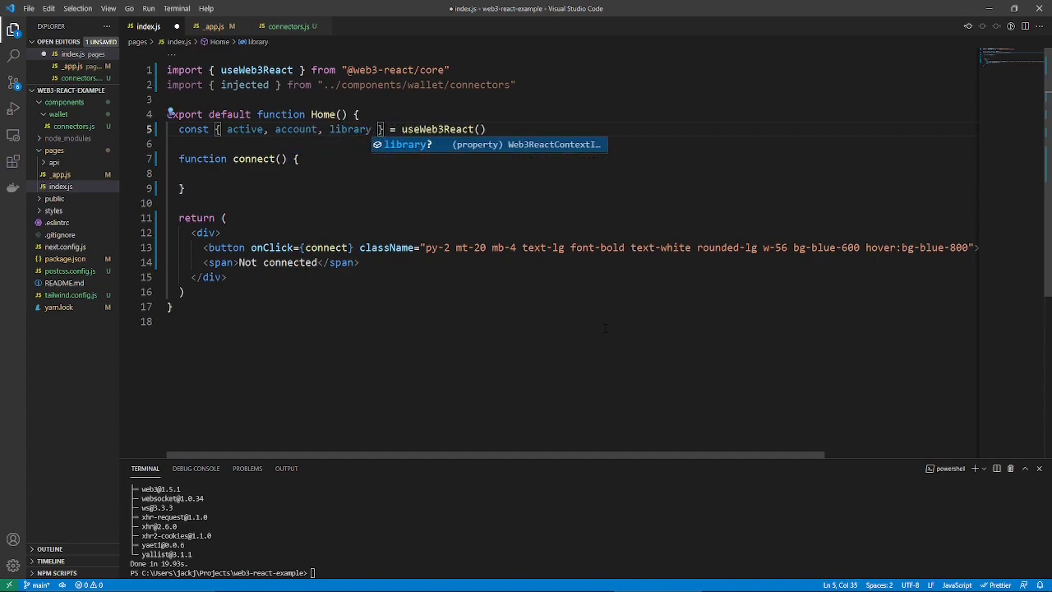
type(", connector")
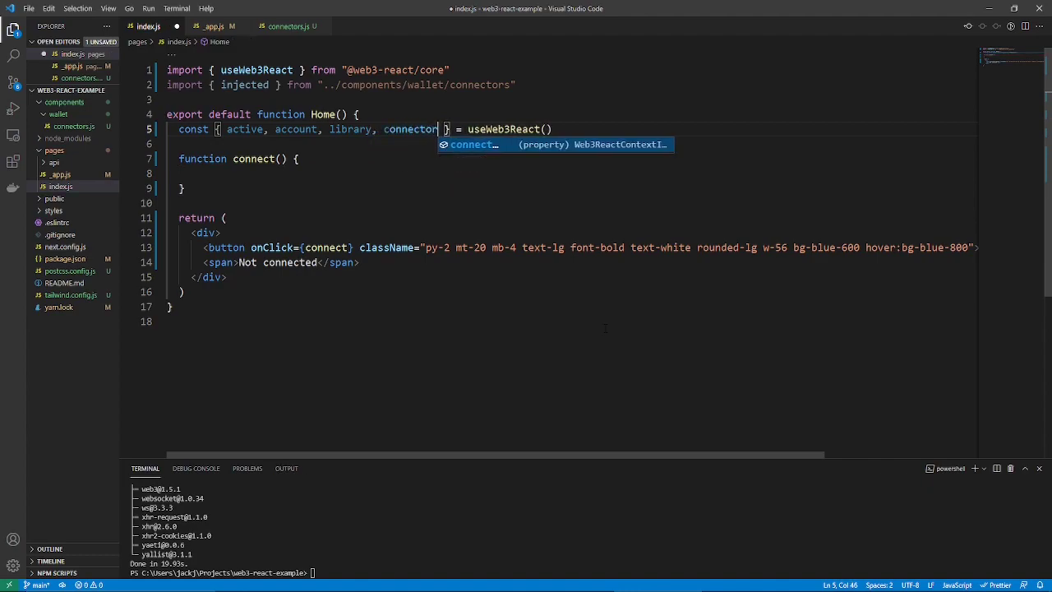
type(", activate")
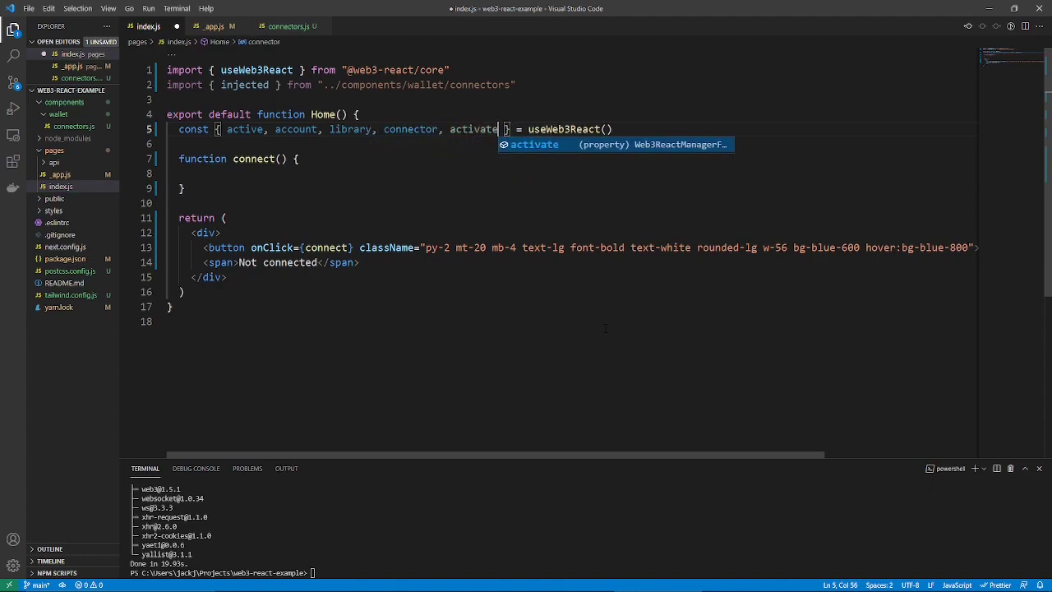
type(", deactivate")
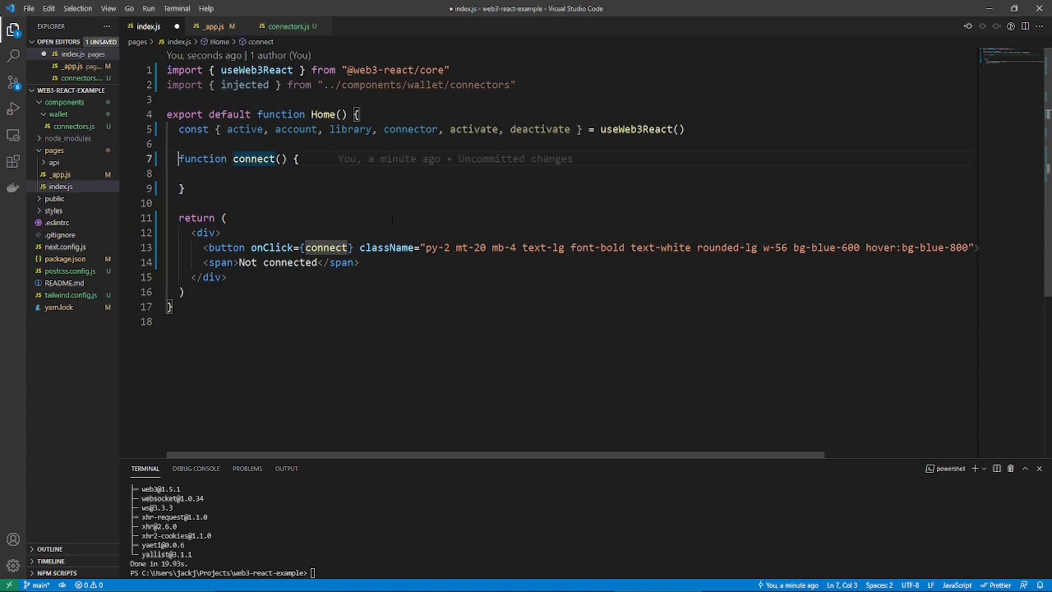
Step: Make connect async with try { await activate(injected) } catch (ex) { console.log(ex) }
type("async")
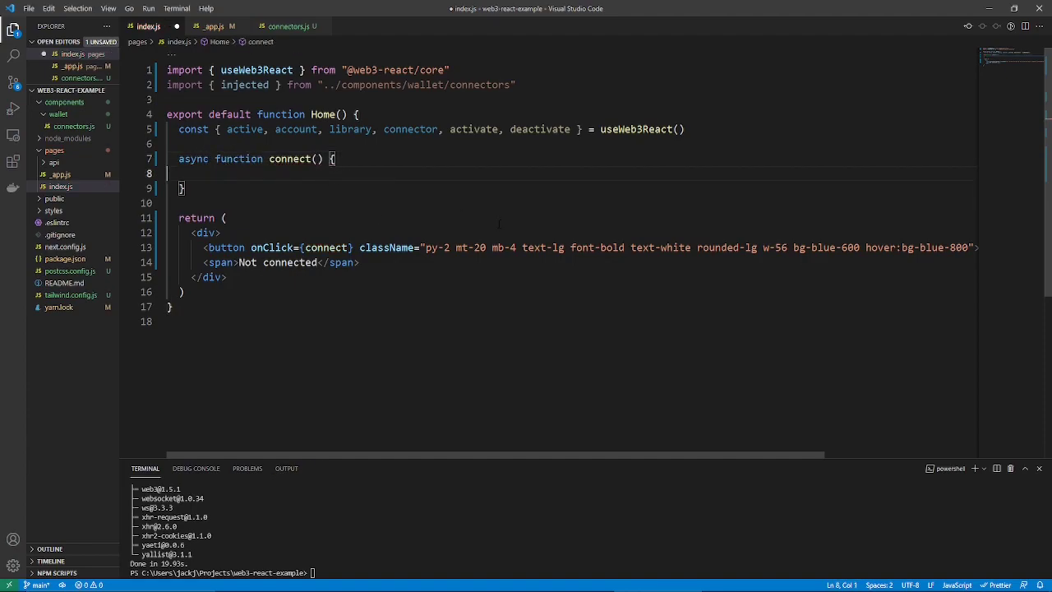
type("try {")
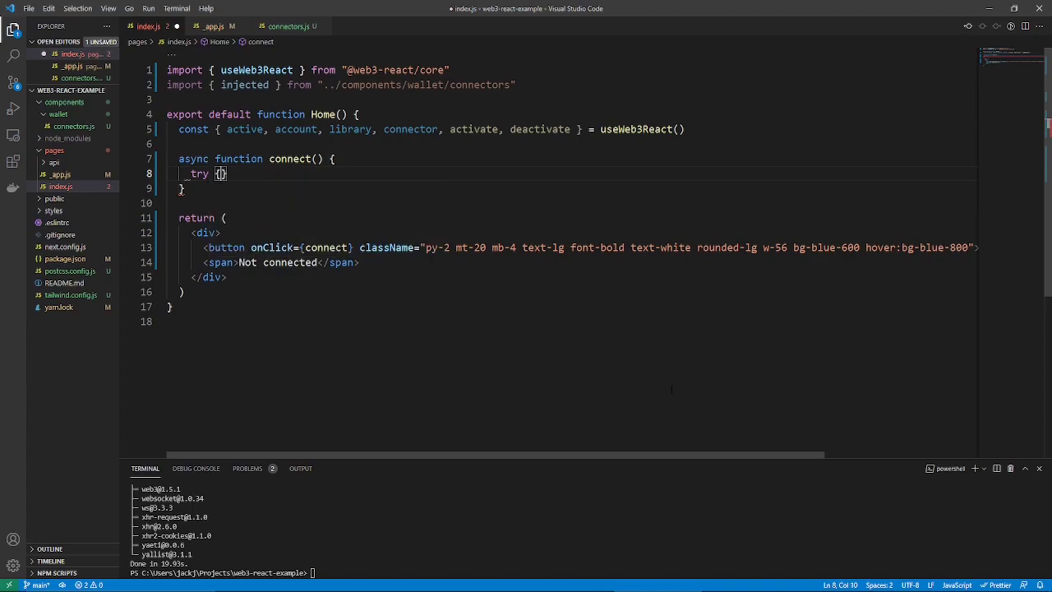
type("} catch")
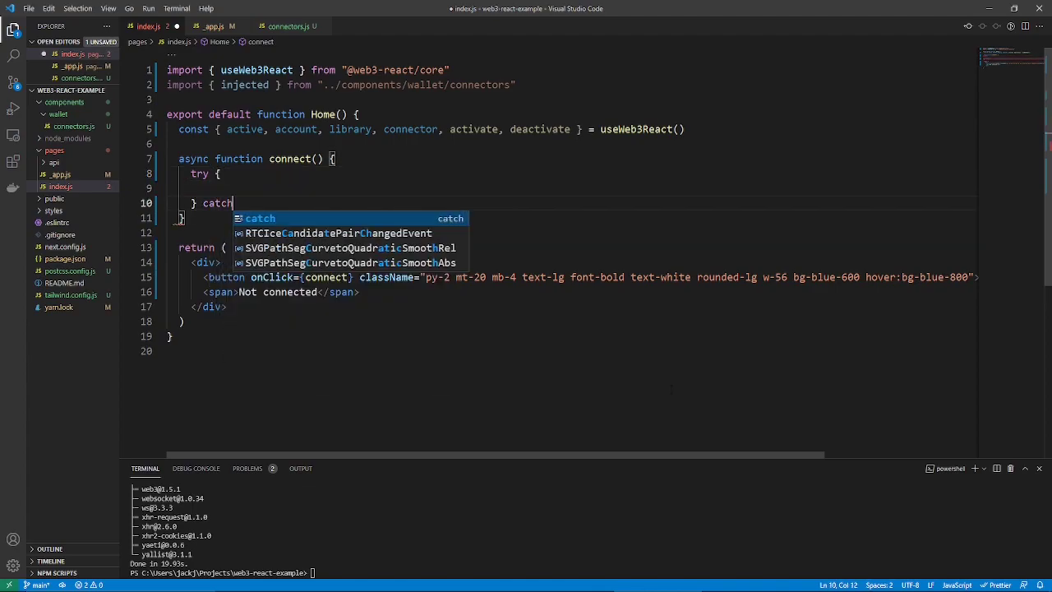
type("(ex) {")
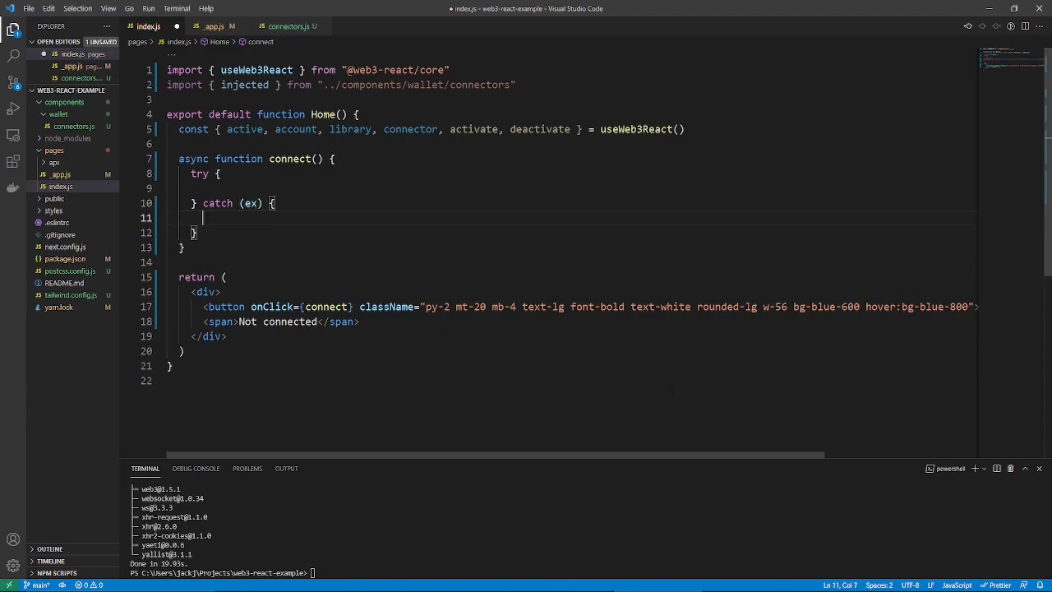
type("console")
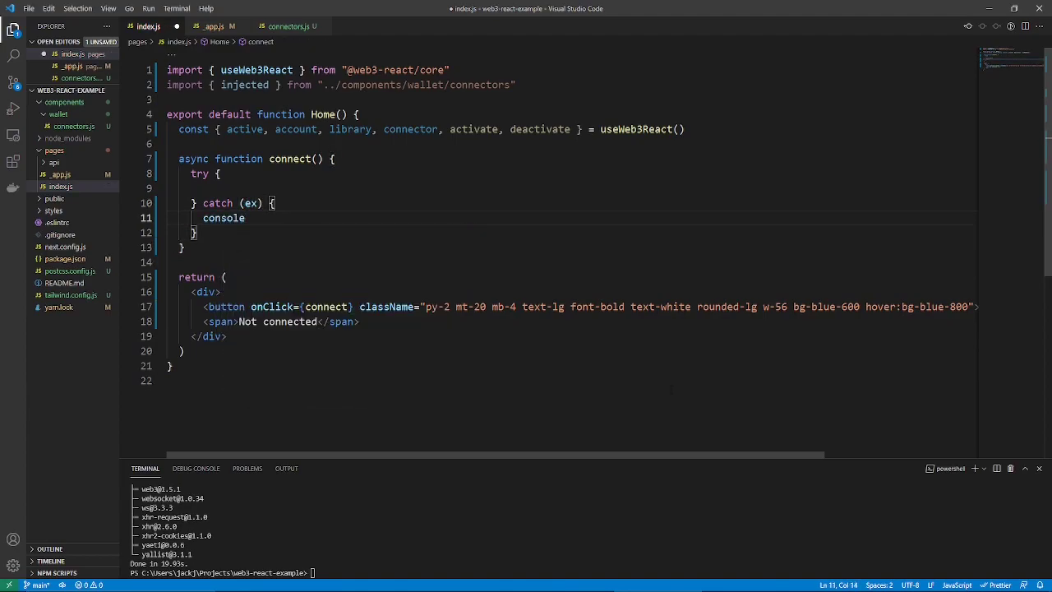
type(".log(ex")
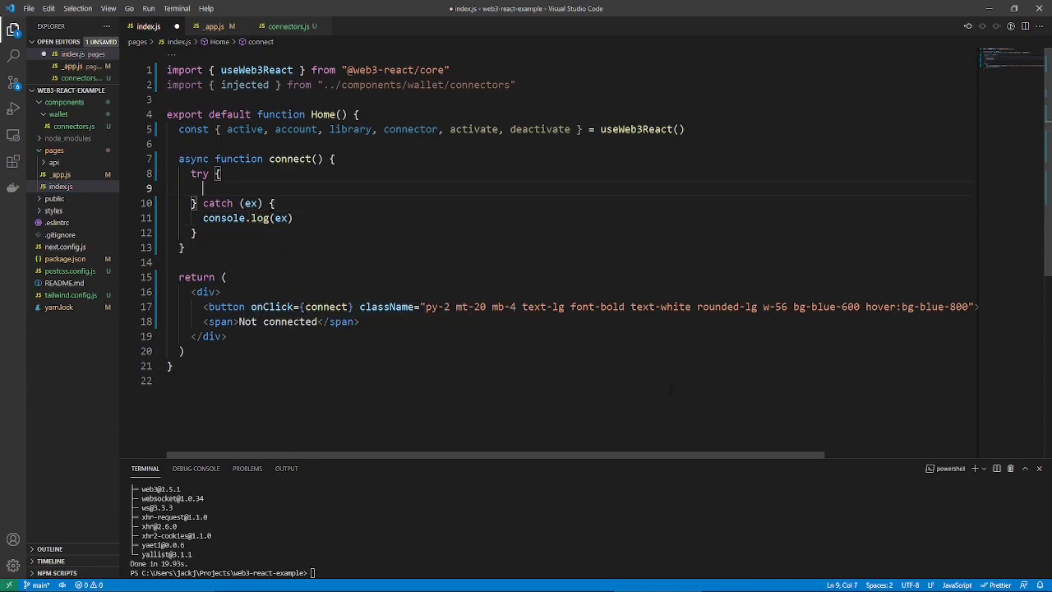
type("await")
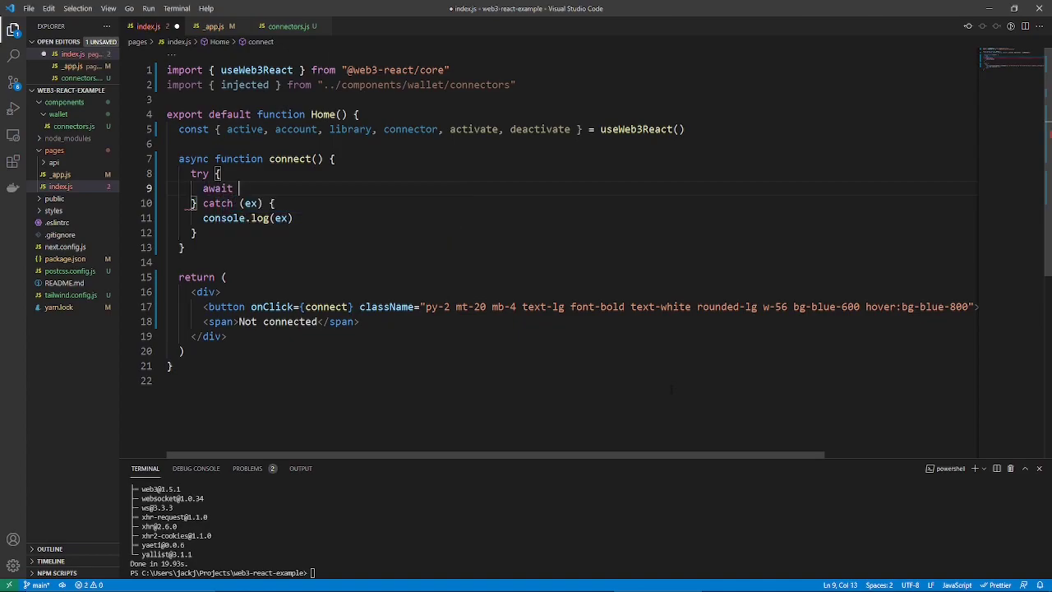
type("activate()")
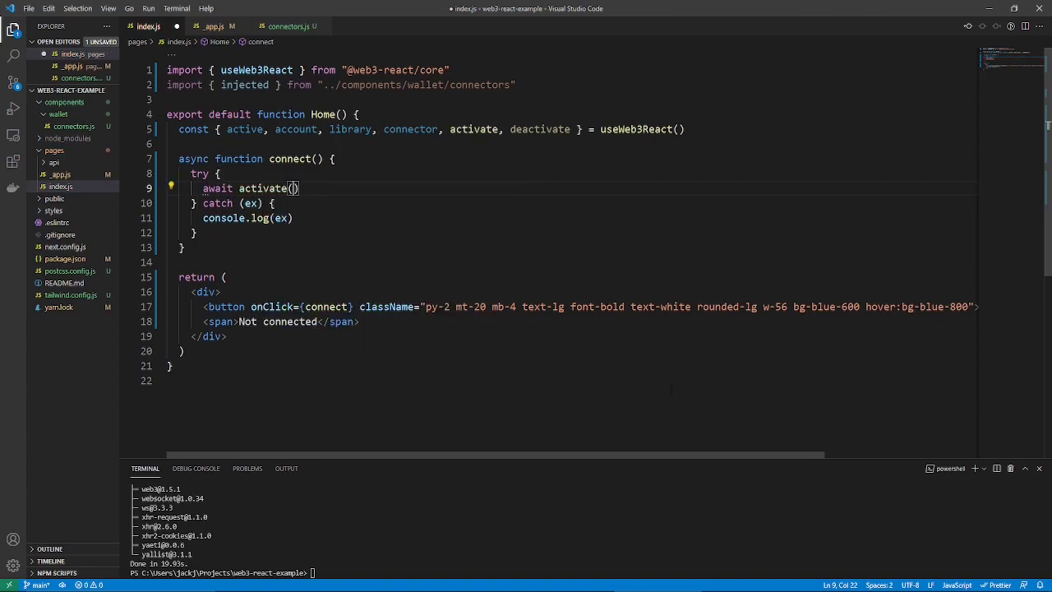
type("injected")
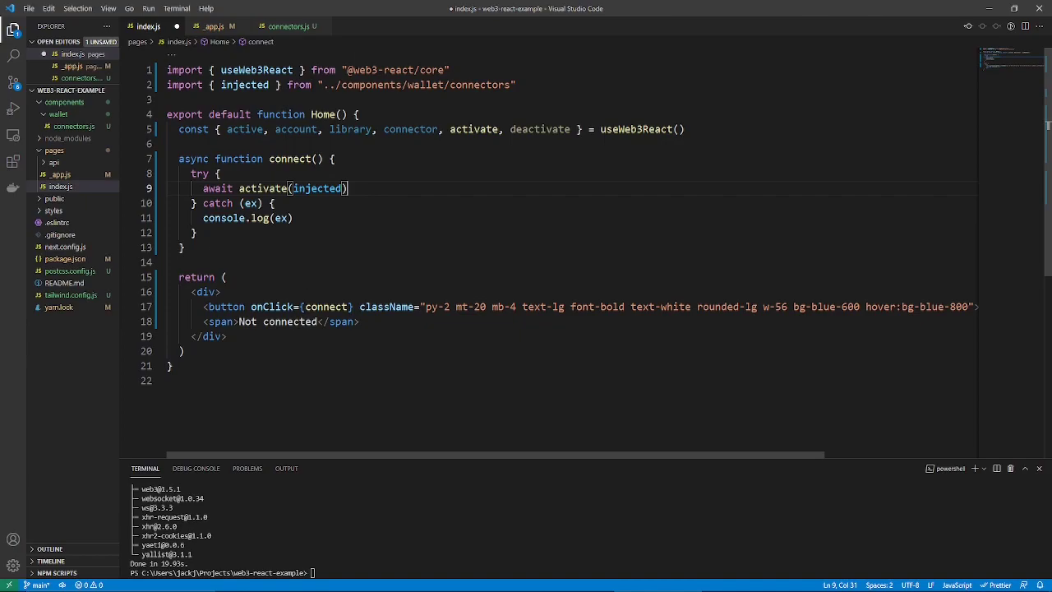
double_click(263, 188)
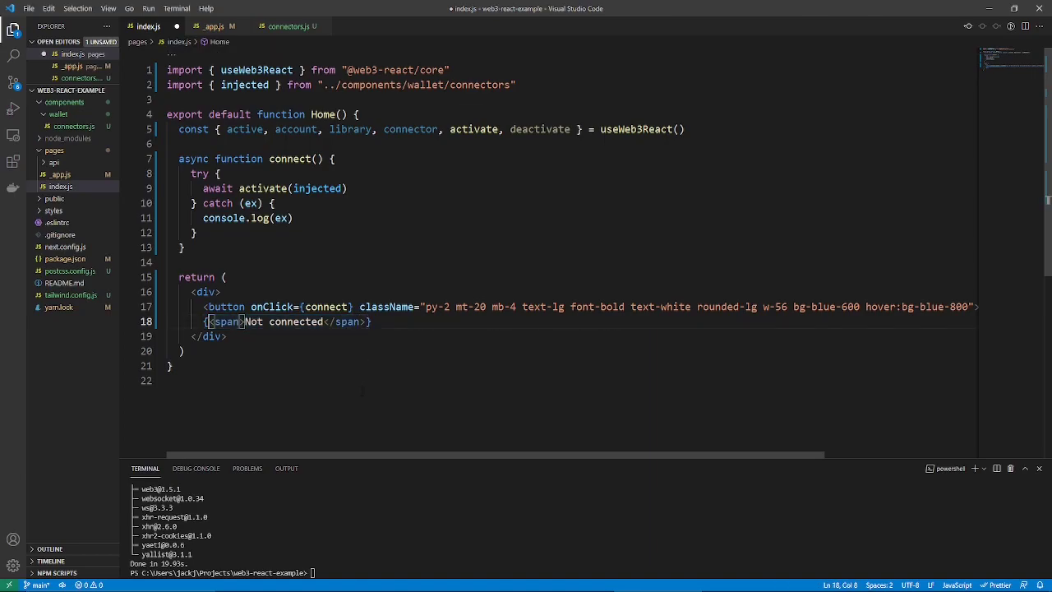
Step: Change the status line to show 'Connected with <b>{account}</b>' when active, else 'Not connected'
type("active ?")
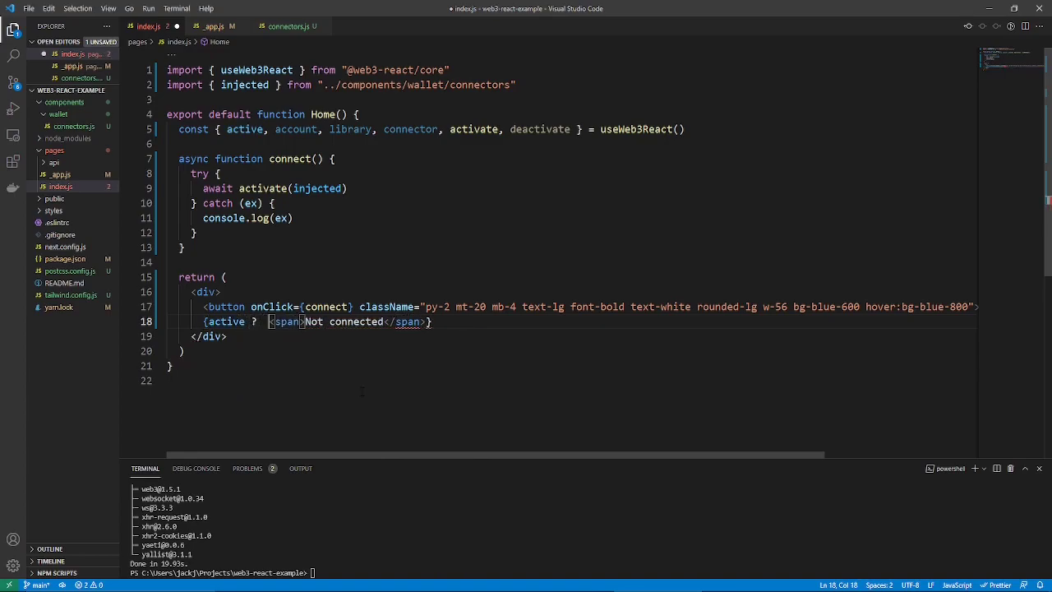
type("span></span> :")
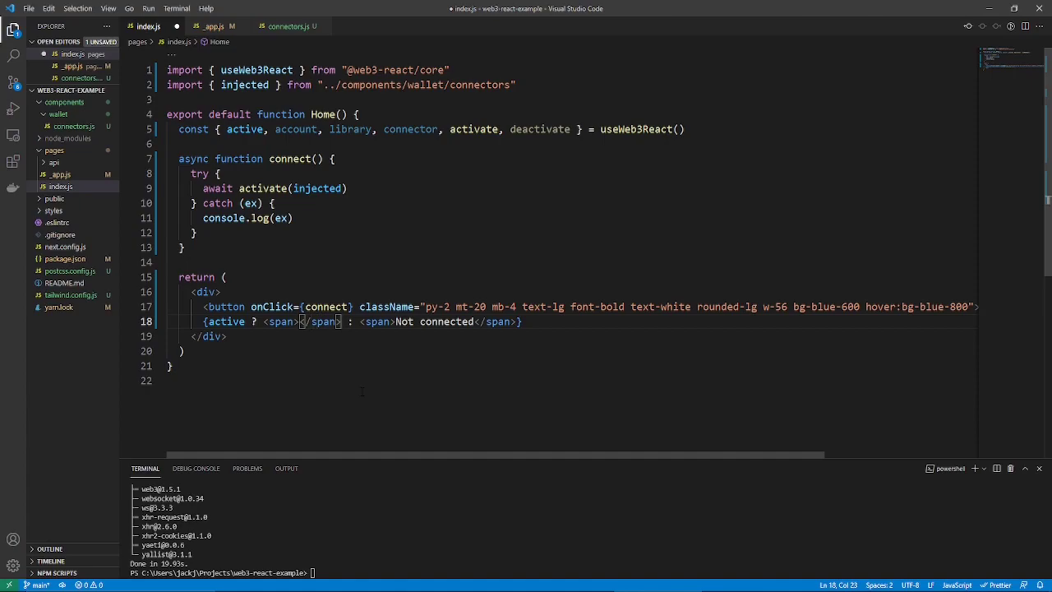
type("Connected")
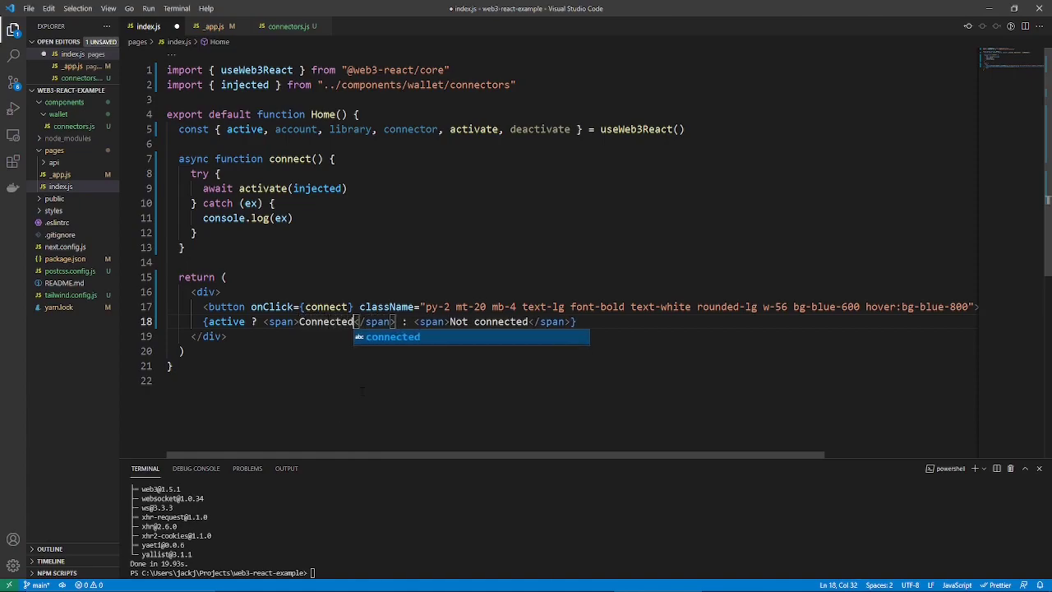
type("with <b></b>")
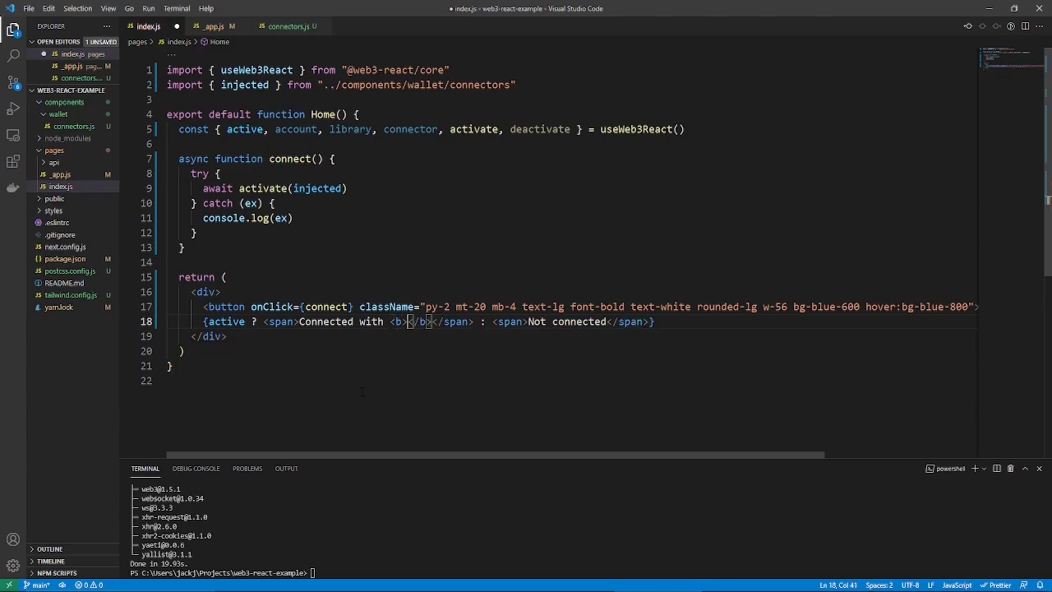
type("{}")
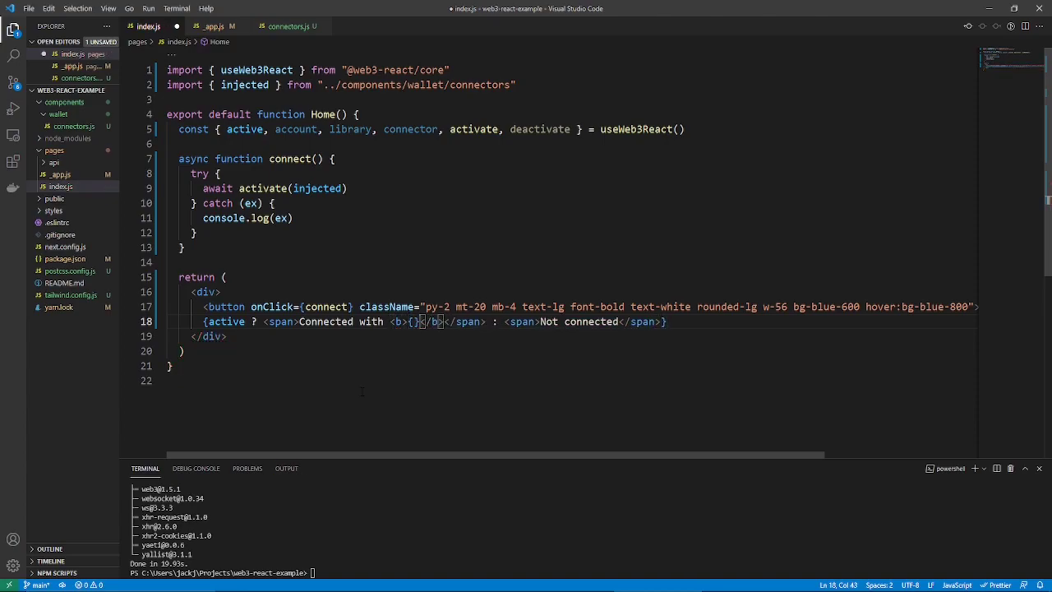
type("account")
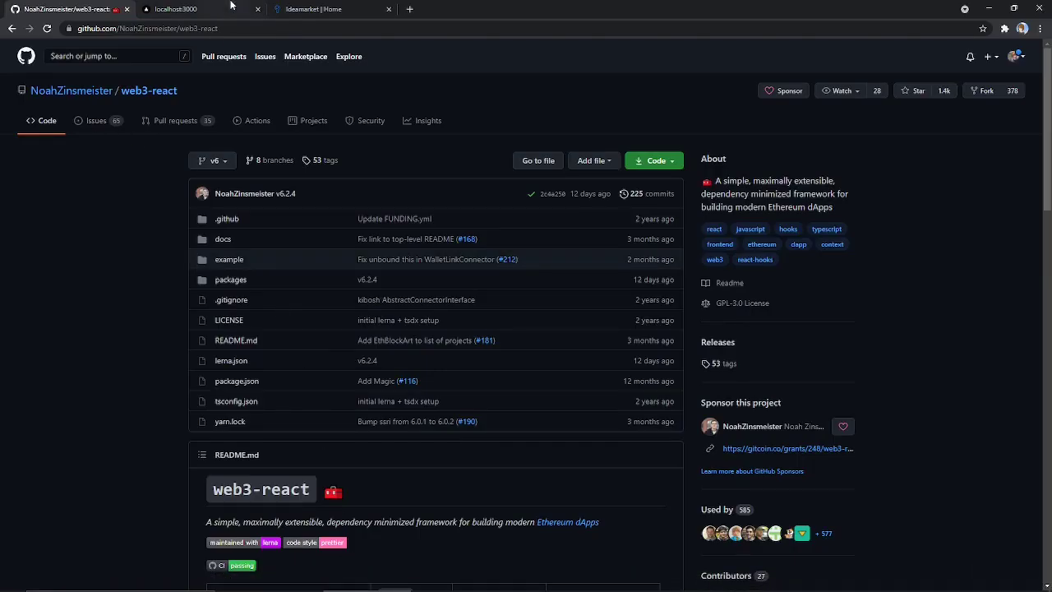
Step: Reload the localhost:3000 app page and add the 'flex-col items-center justify-center' classes
left_click(174, 9)
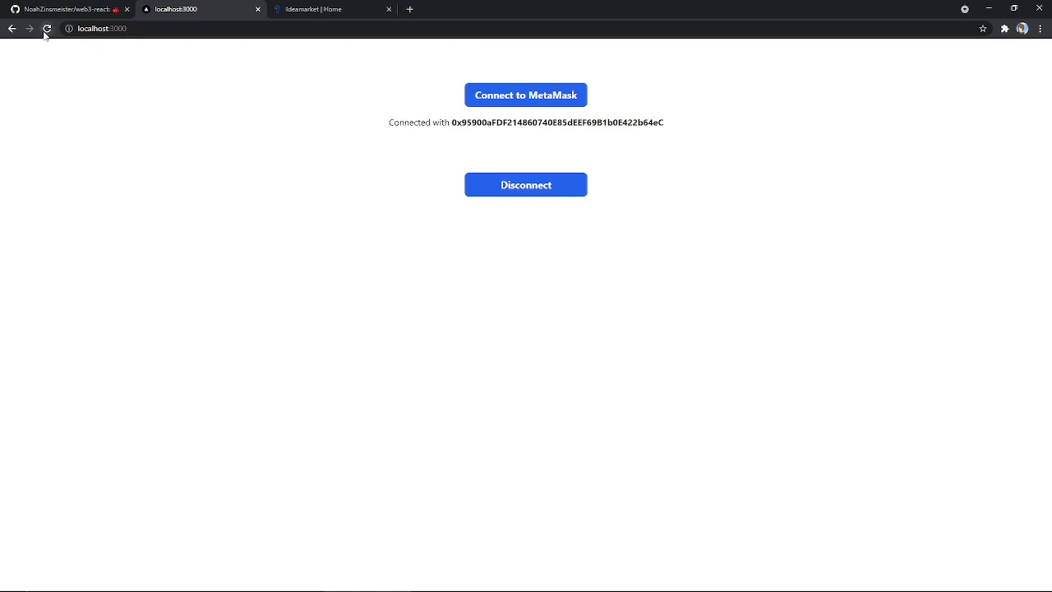
left_click(46, 28)
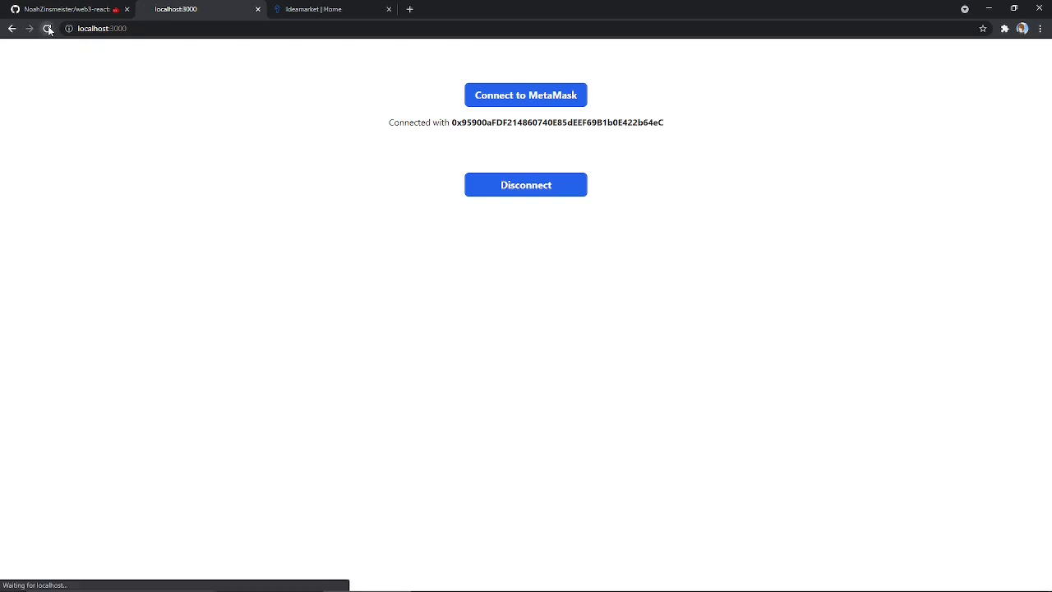
left_click(48, 28)
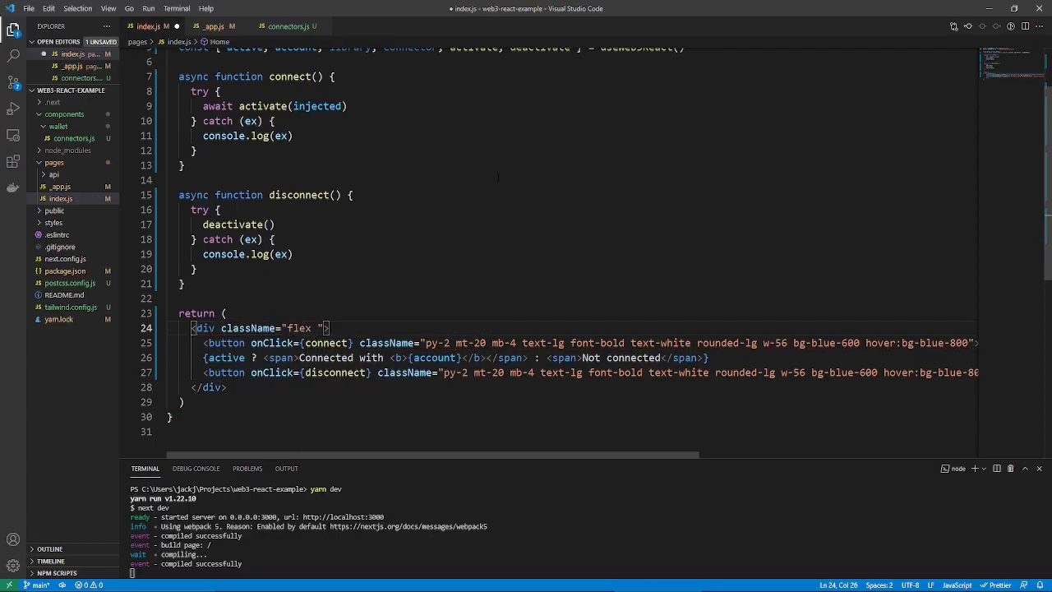
type("flex-col items-center justify-center")
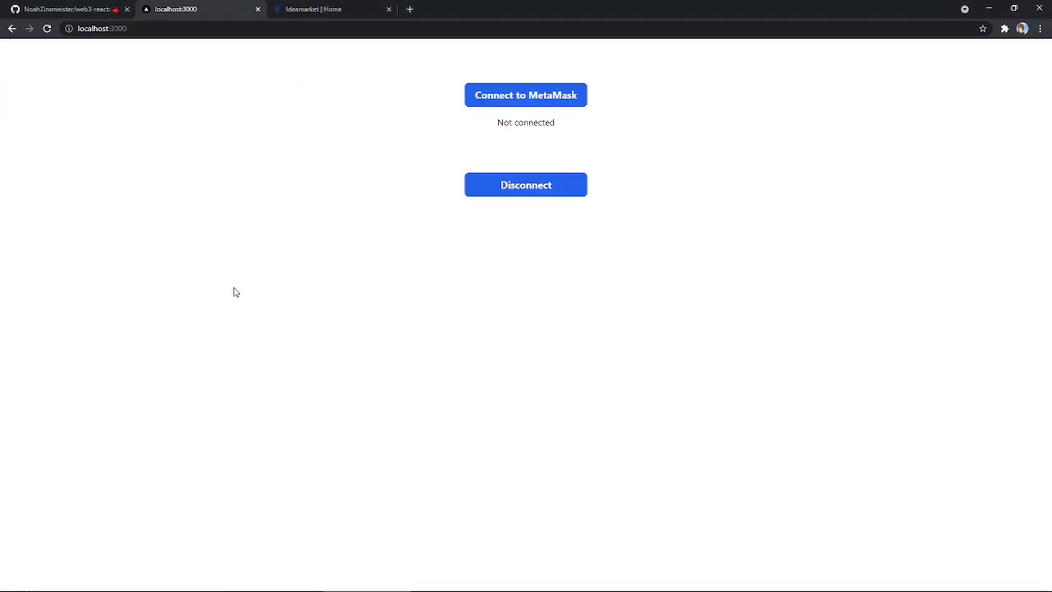
mouse_move(189, 335)
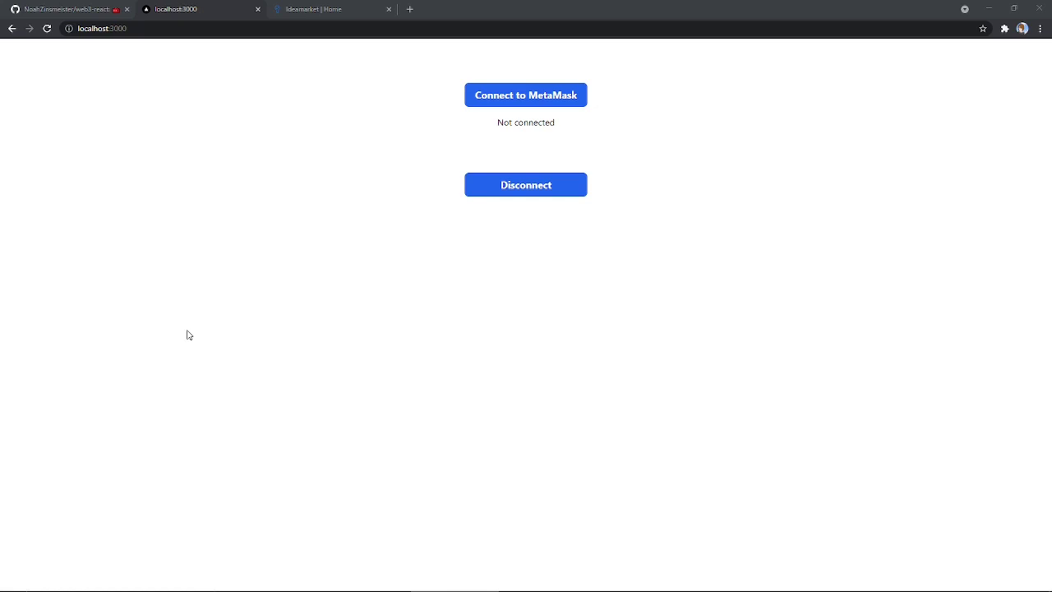
left_click(525, 95)
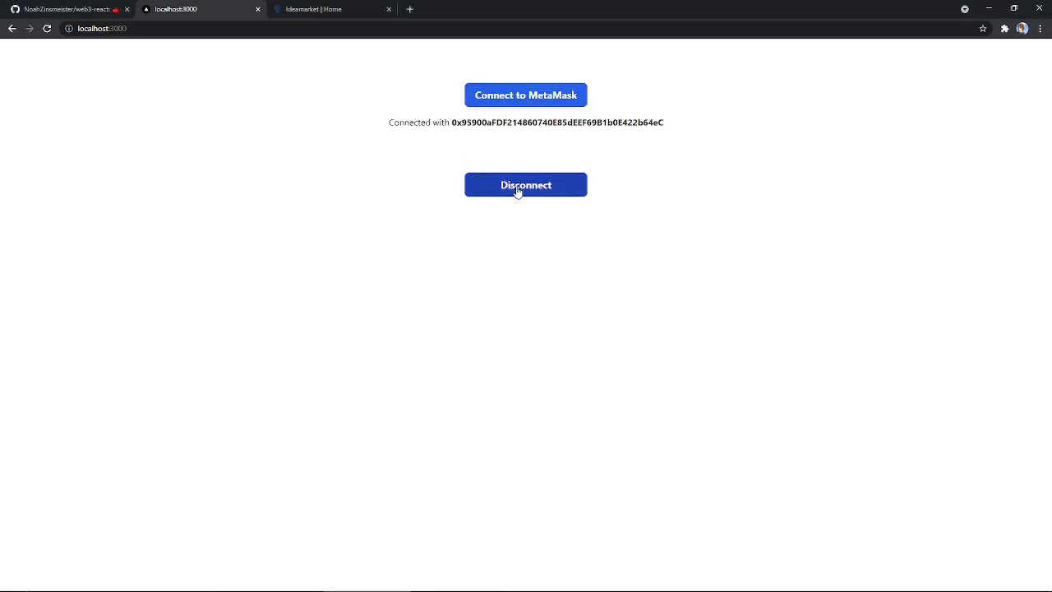
left_click(525, 184)
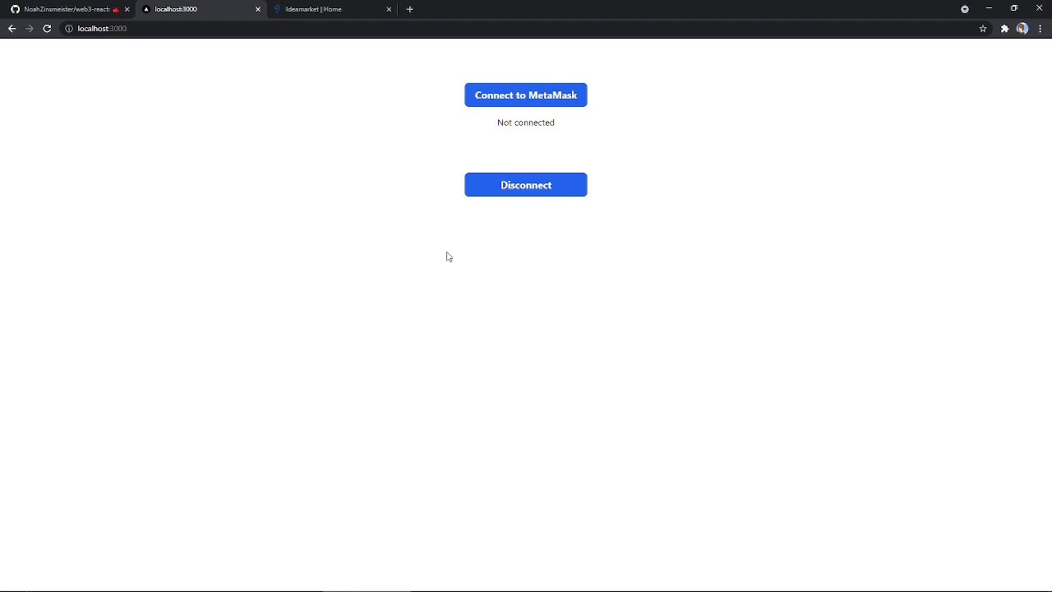
mouse_move(445, 261)
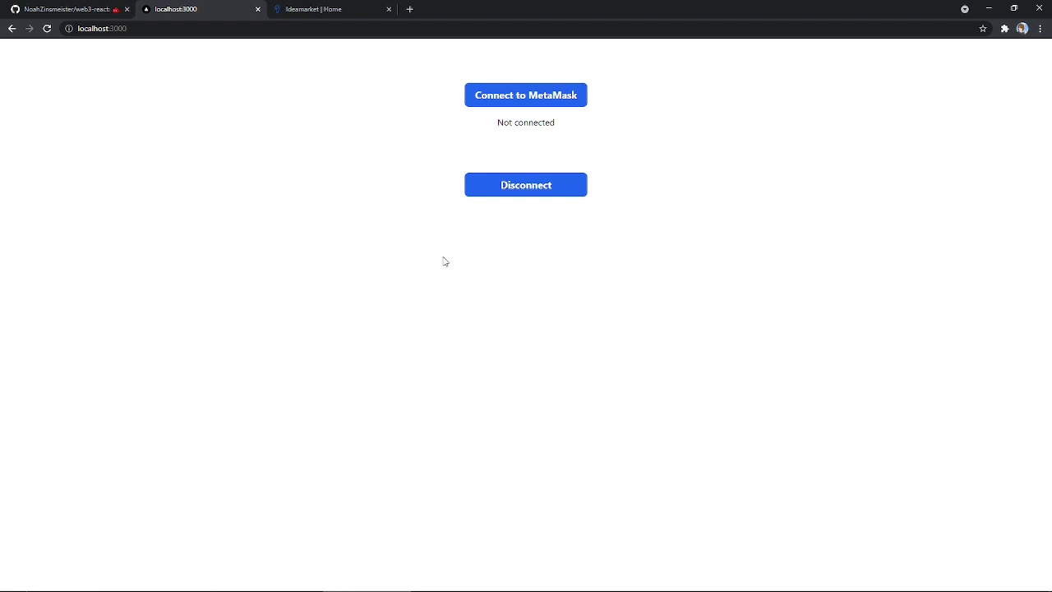